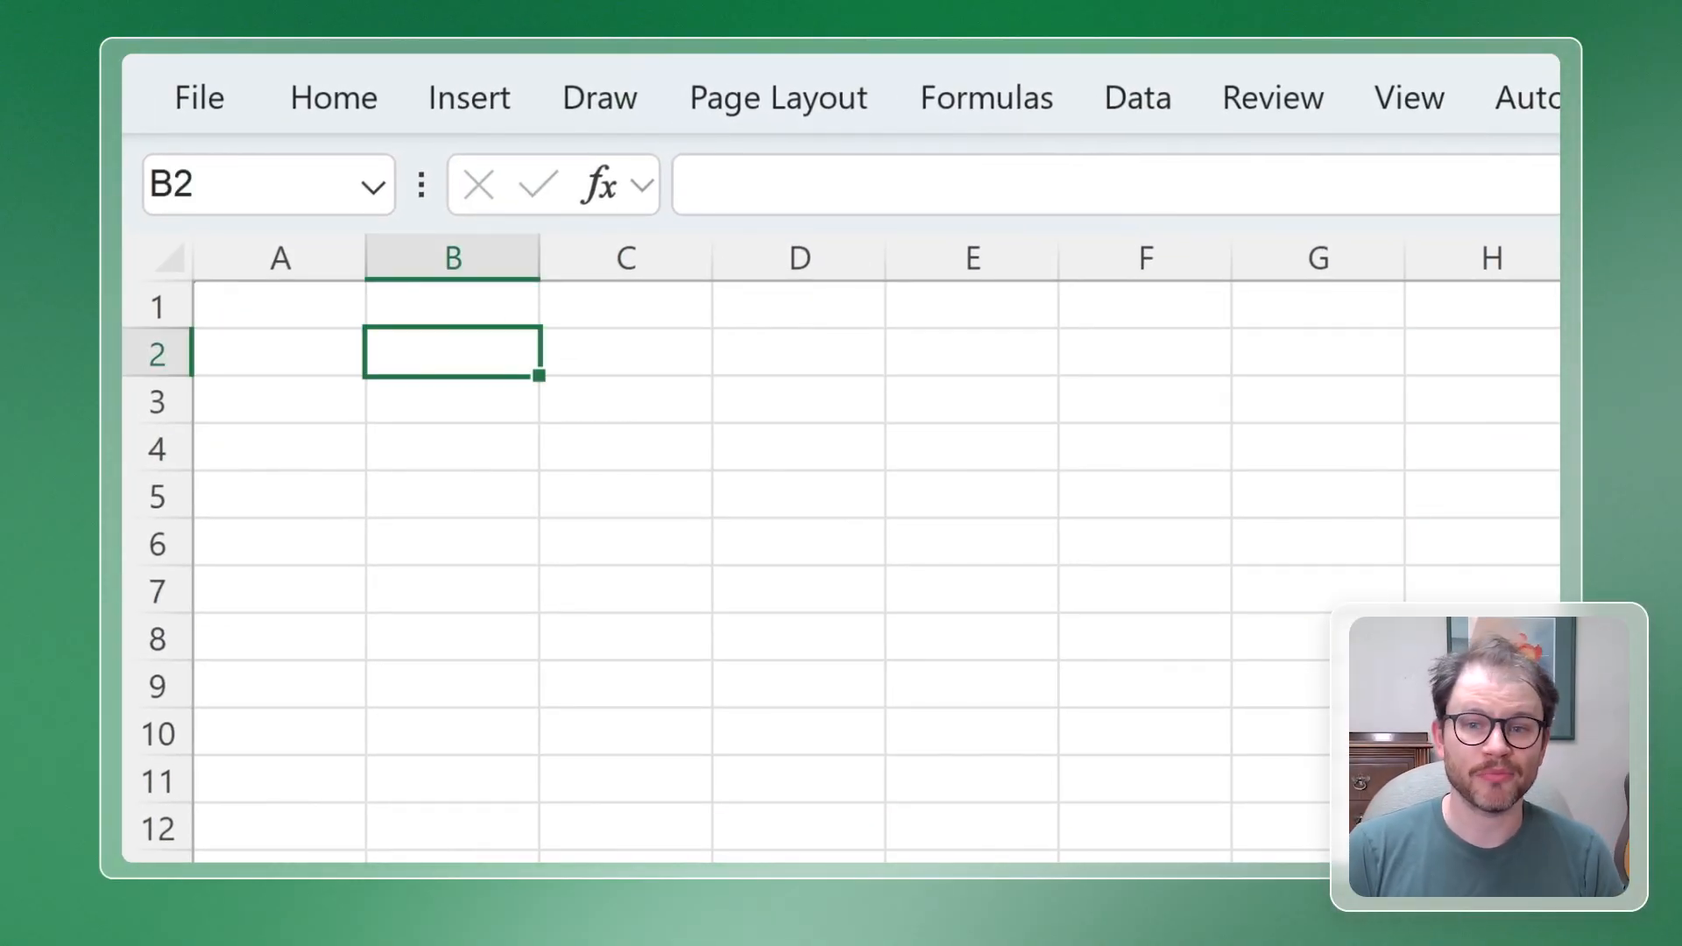
- Enter =COPILOT("Give me tips to use the newest Excel function") in B2
{"action": "type", "text": "=COPILOT(\"Give m"}
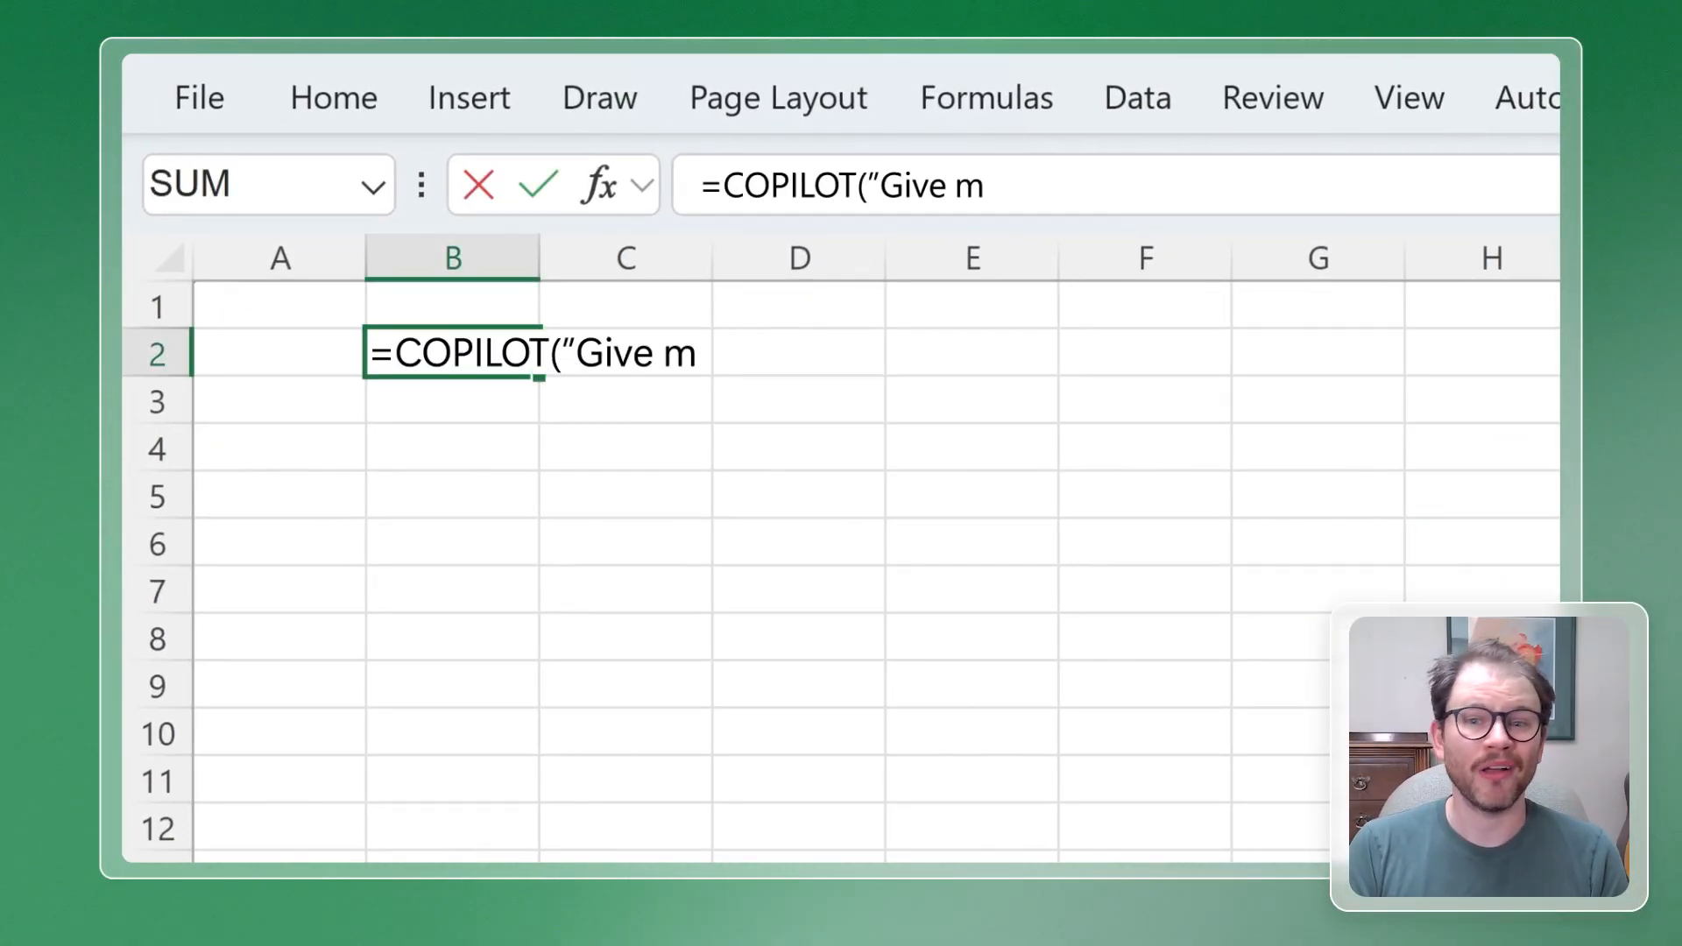
{"action": "type", "text": "e tips to use the"}
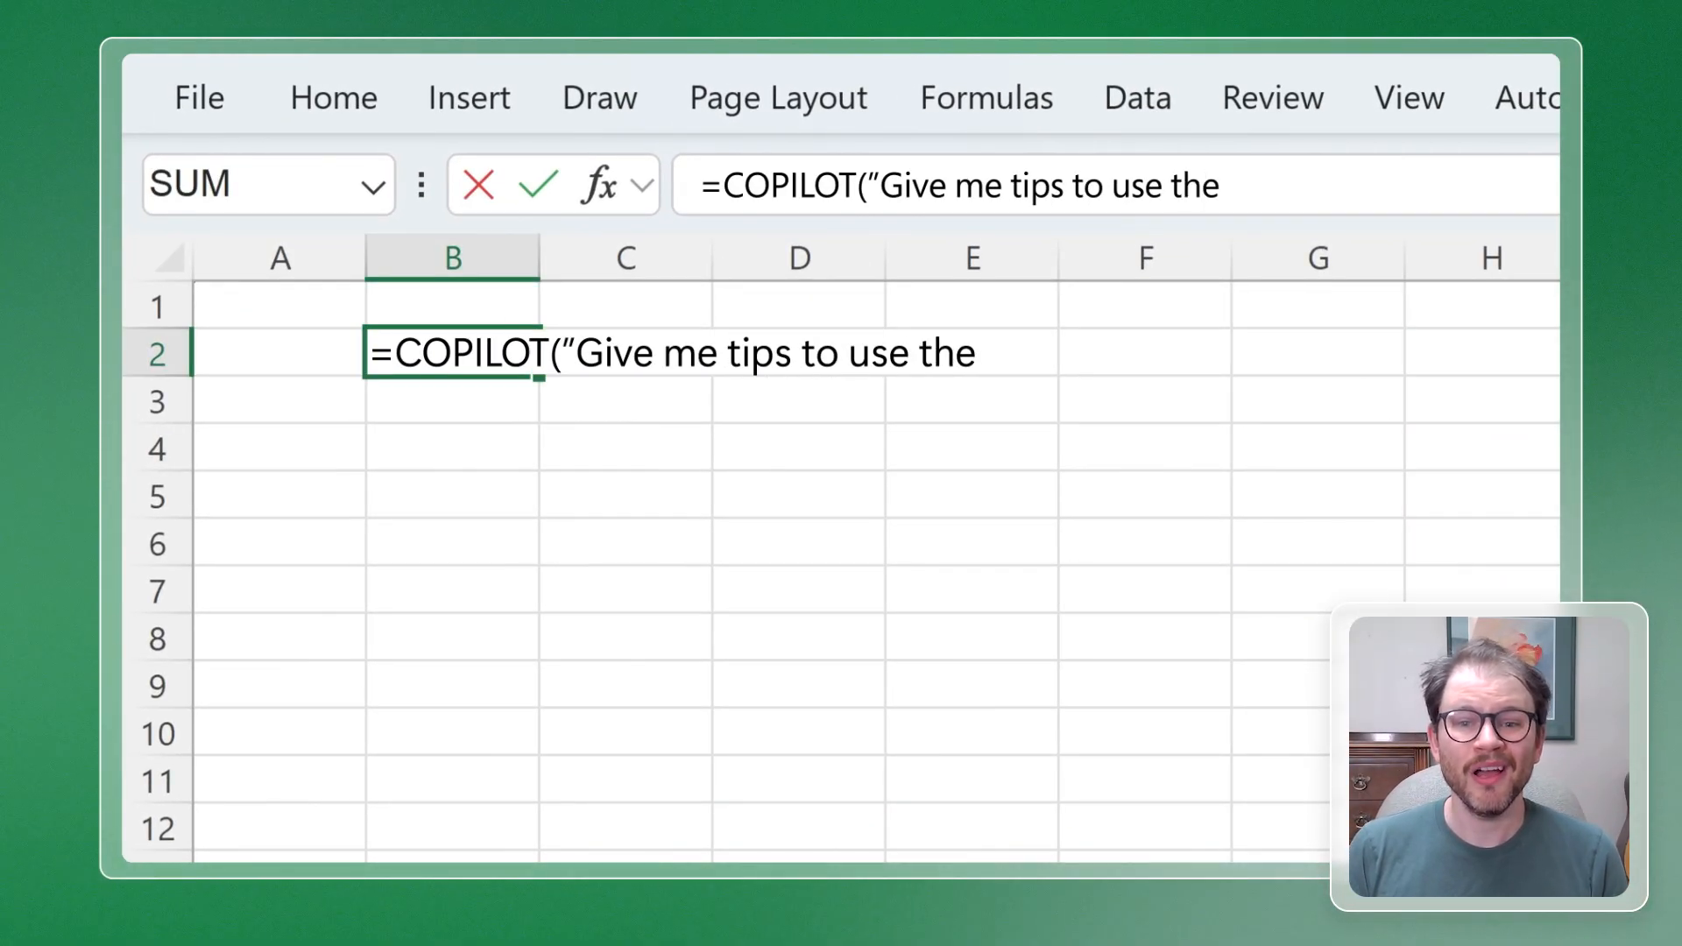
{"action": "type", "text": "newest Excel func"}
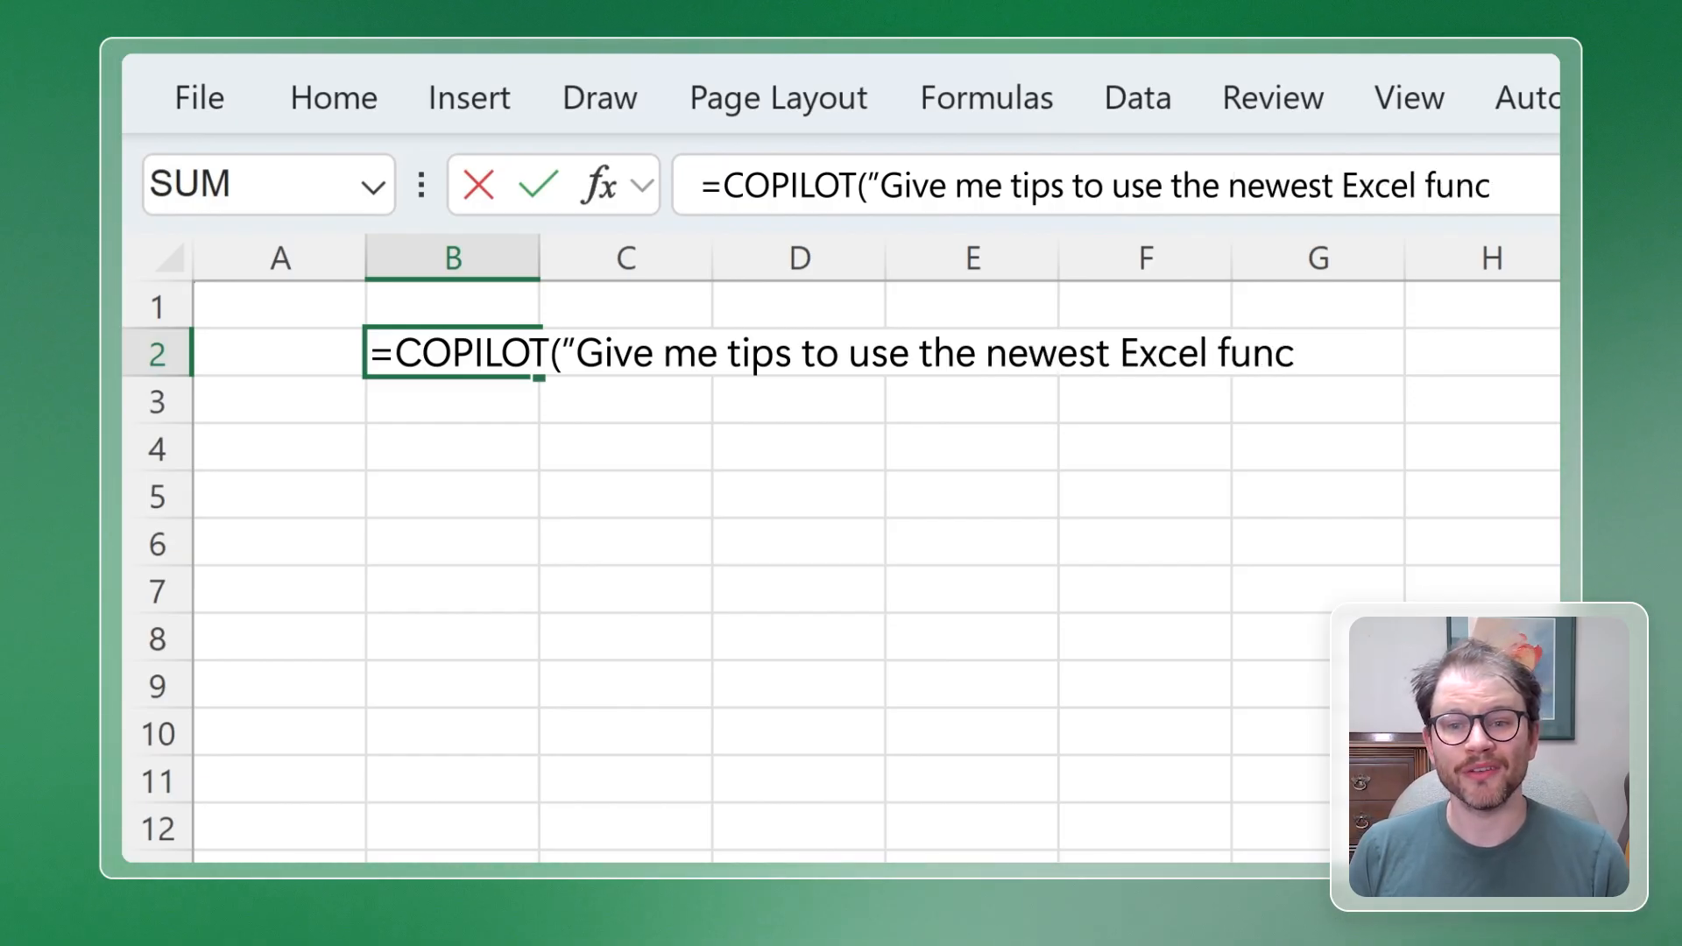
{"action": "type", "text": "tion\")"}
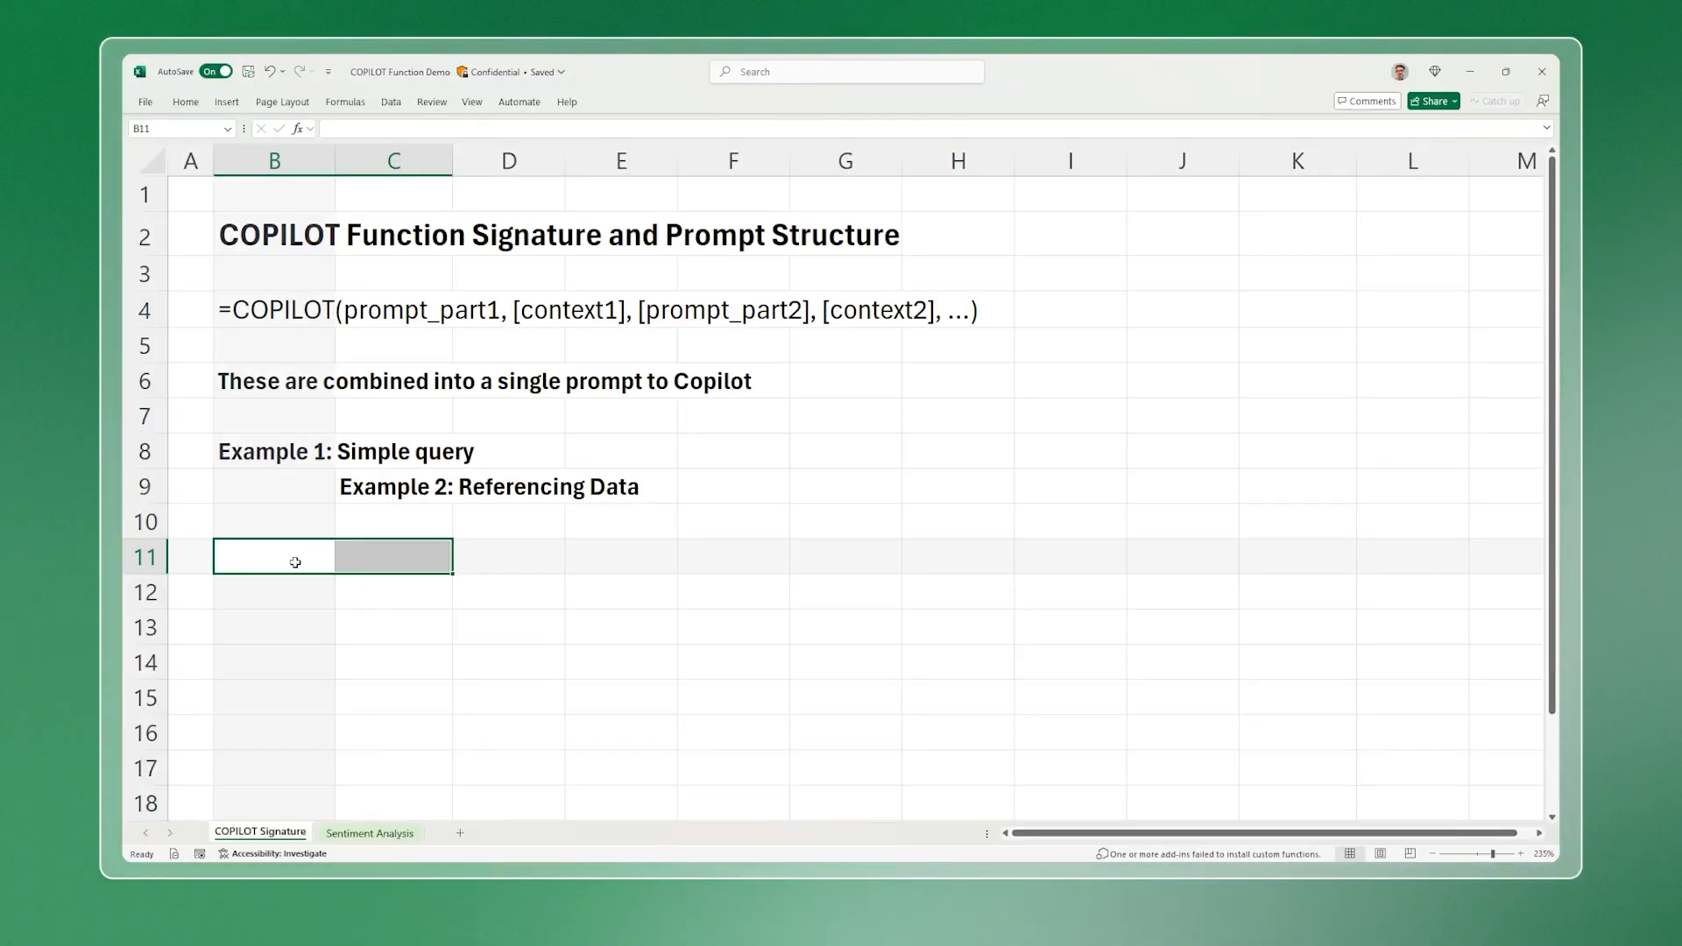
- Enter =COPILOT("give me three animals") in B11 and begin a second COPILOT formula in C11
{"action": "type", "text": "=COPILOT(\"give me three"}
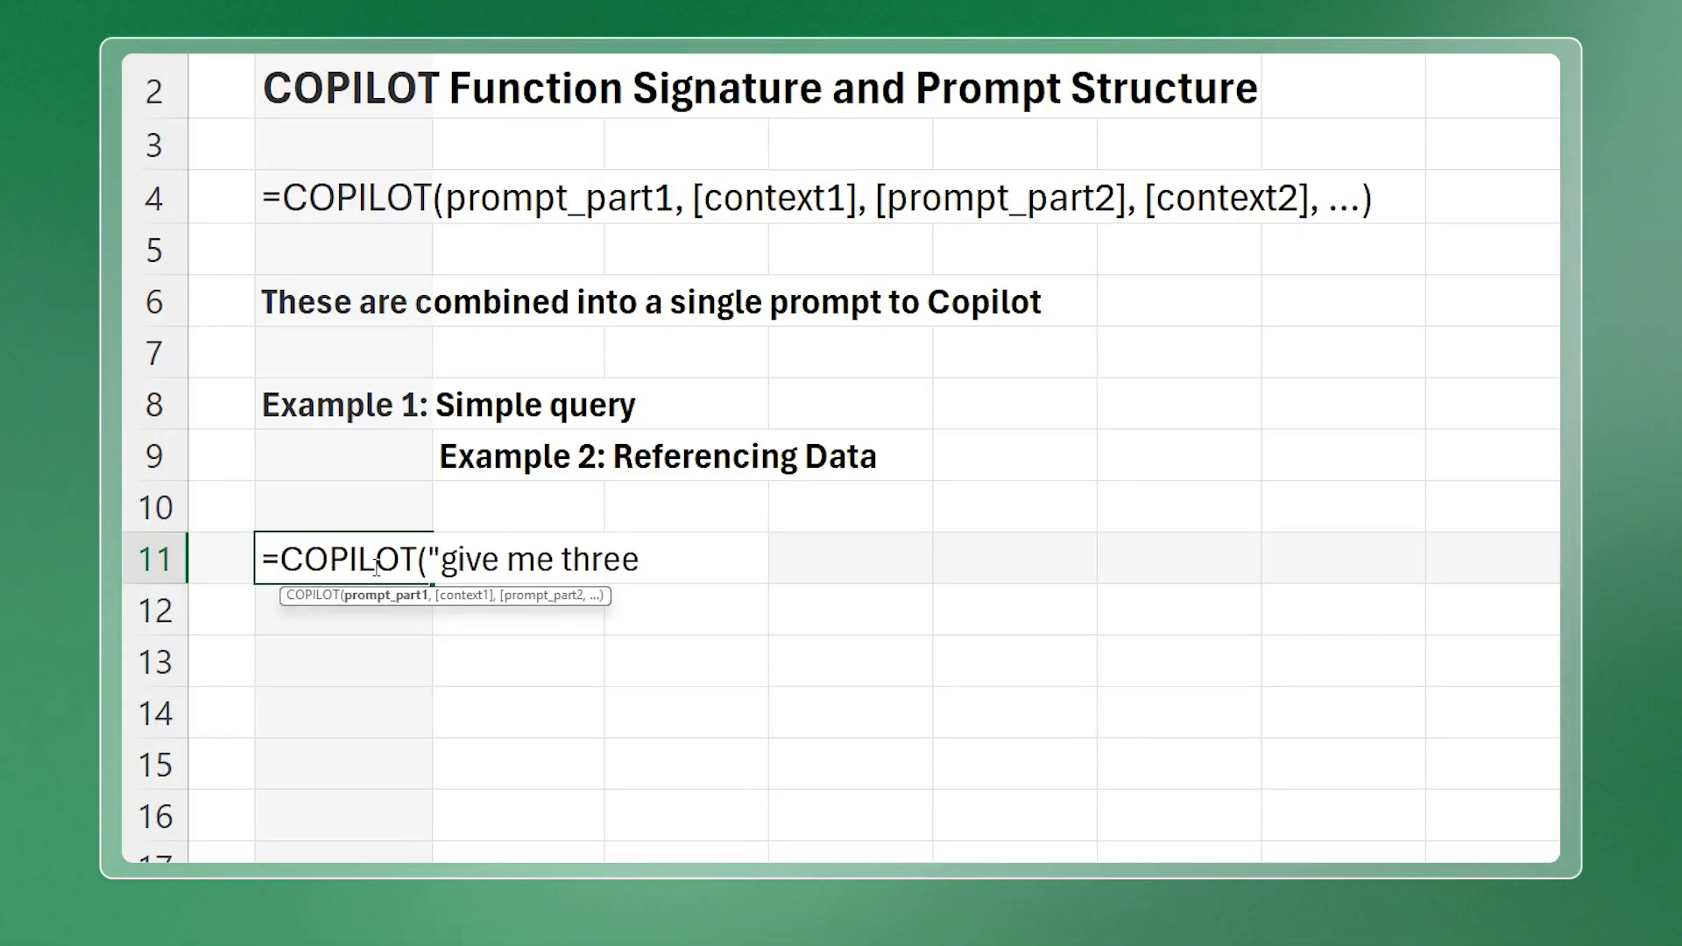
{"action": "type", "text": "animals\""}
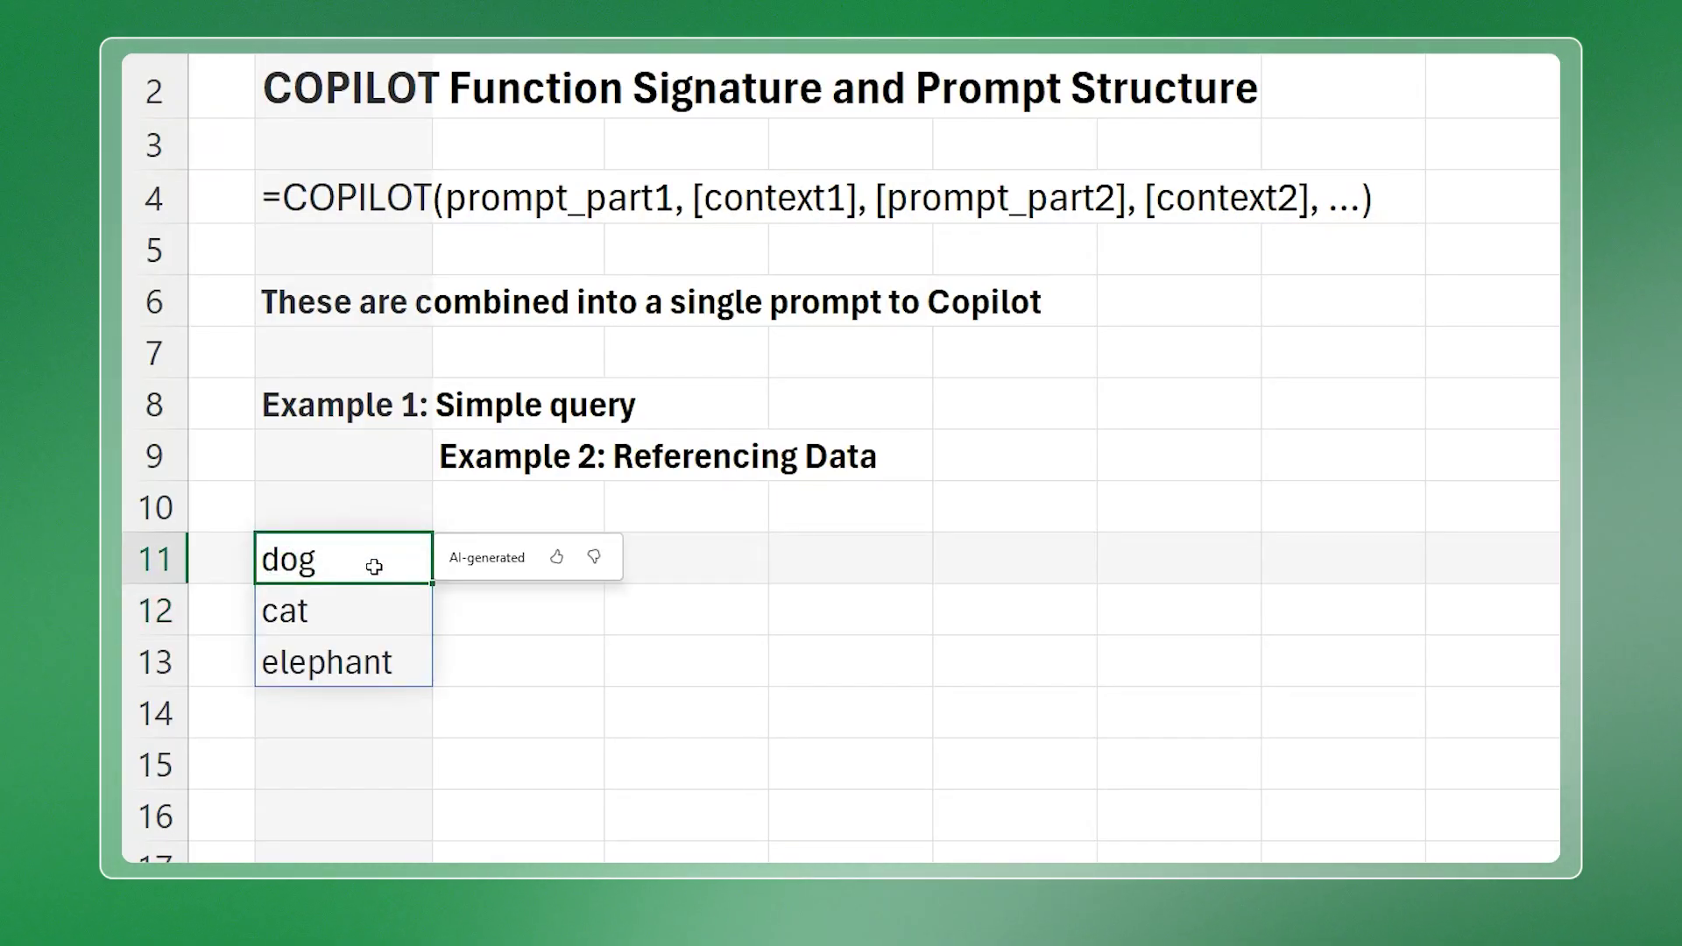
{"action": "type", "text": "=COPILOT("}
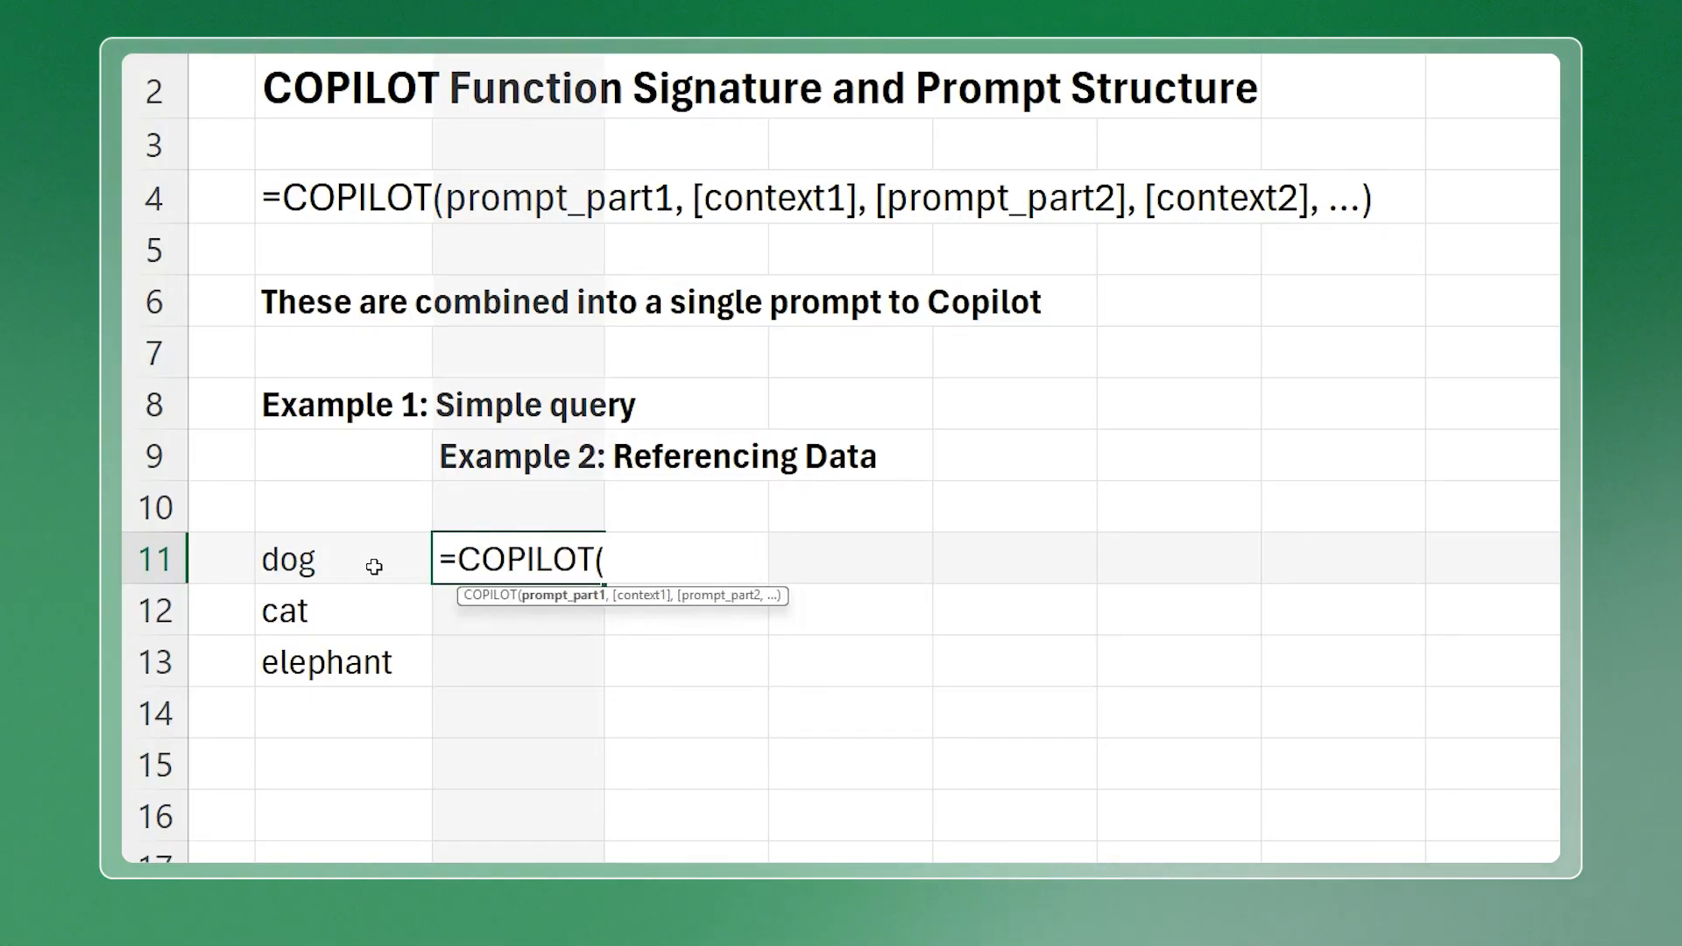
- Complete C11 as =COPILOT("describe each animal",B11#) to describe dog, cat and elephant
{"action": "type", "text": "\"describe each animal\",B11#"}
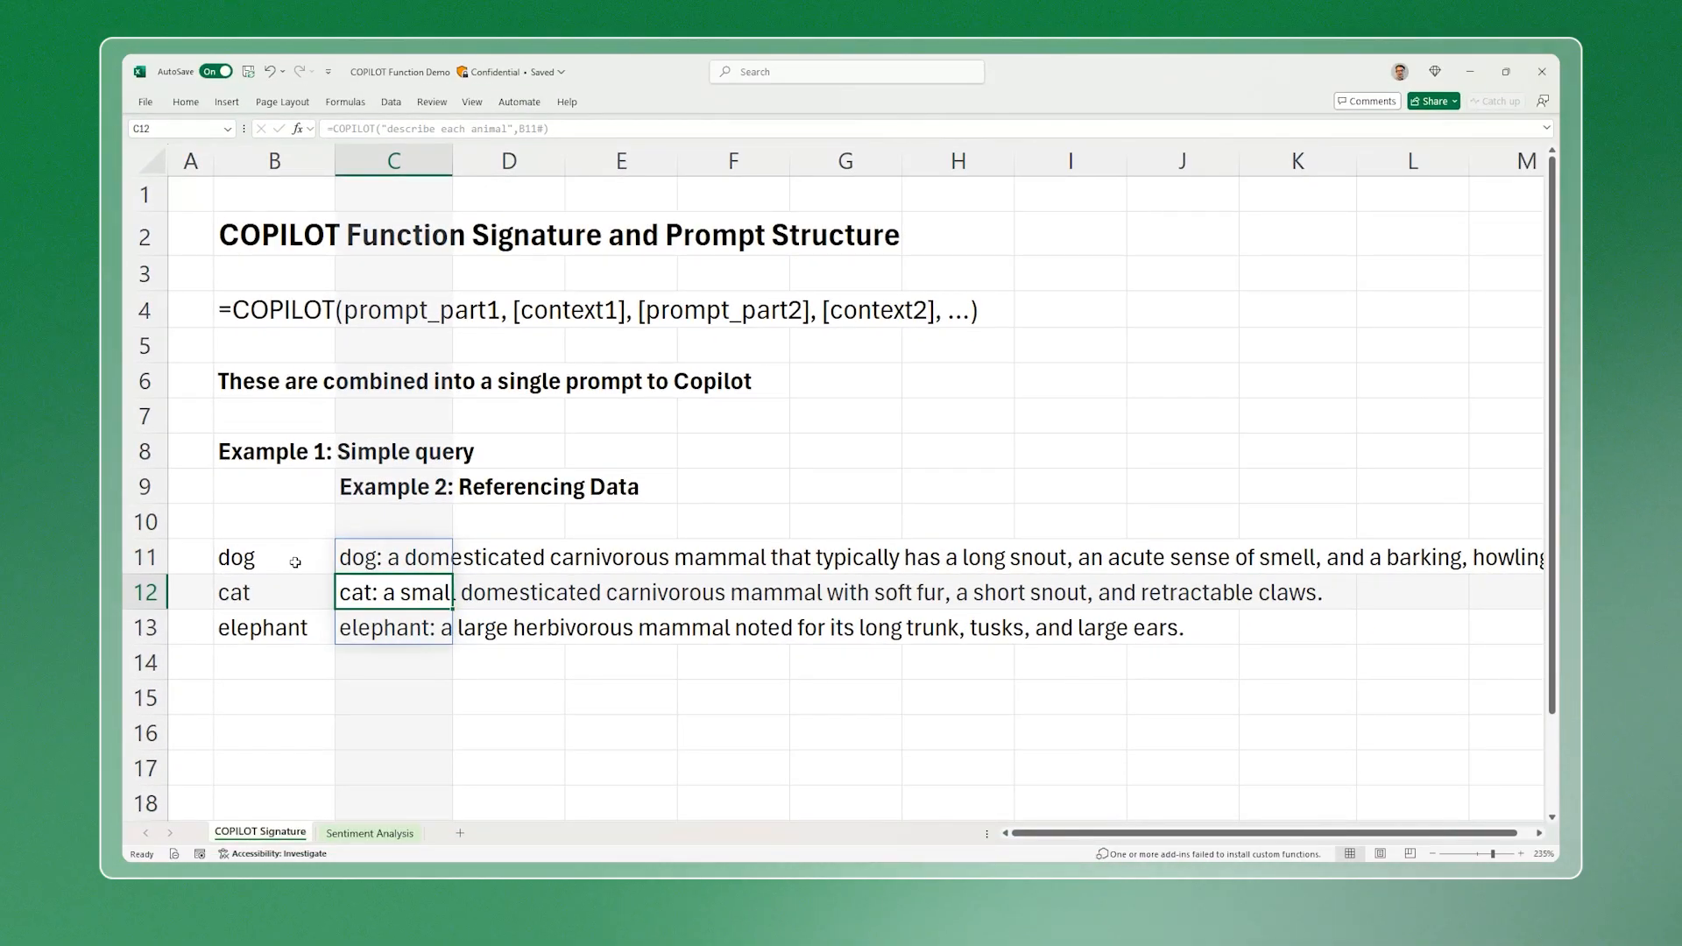
{"action": "left_click", "coordinate": [369, 832]}
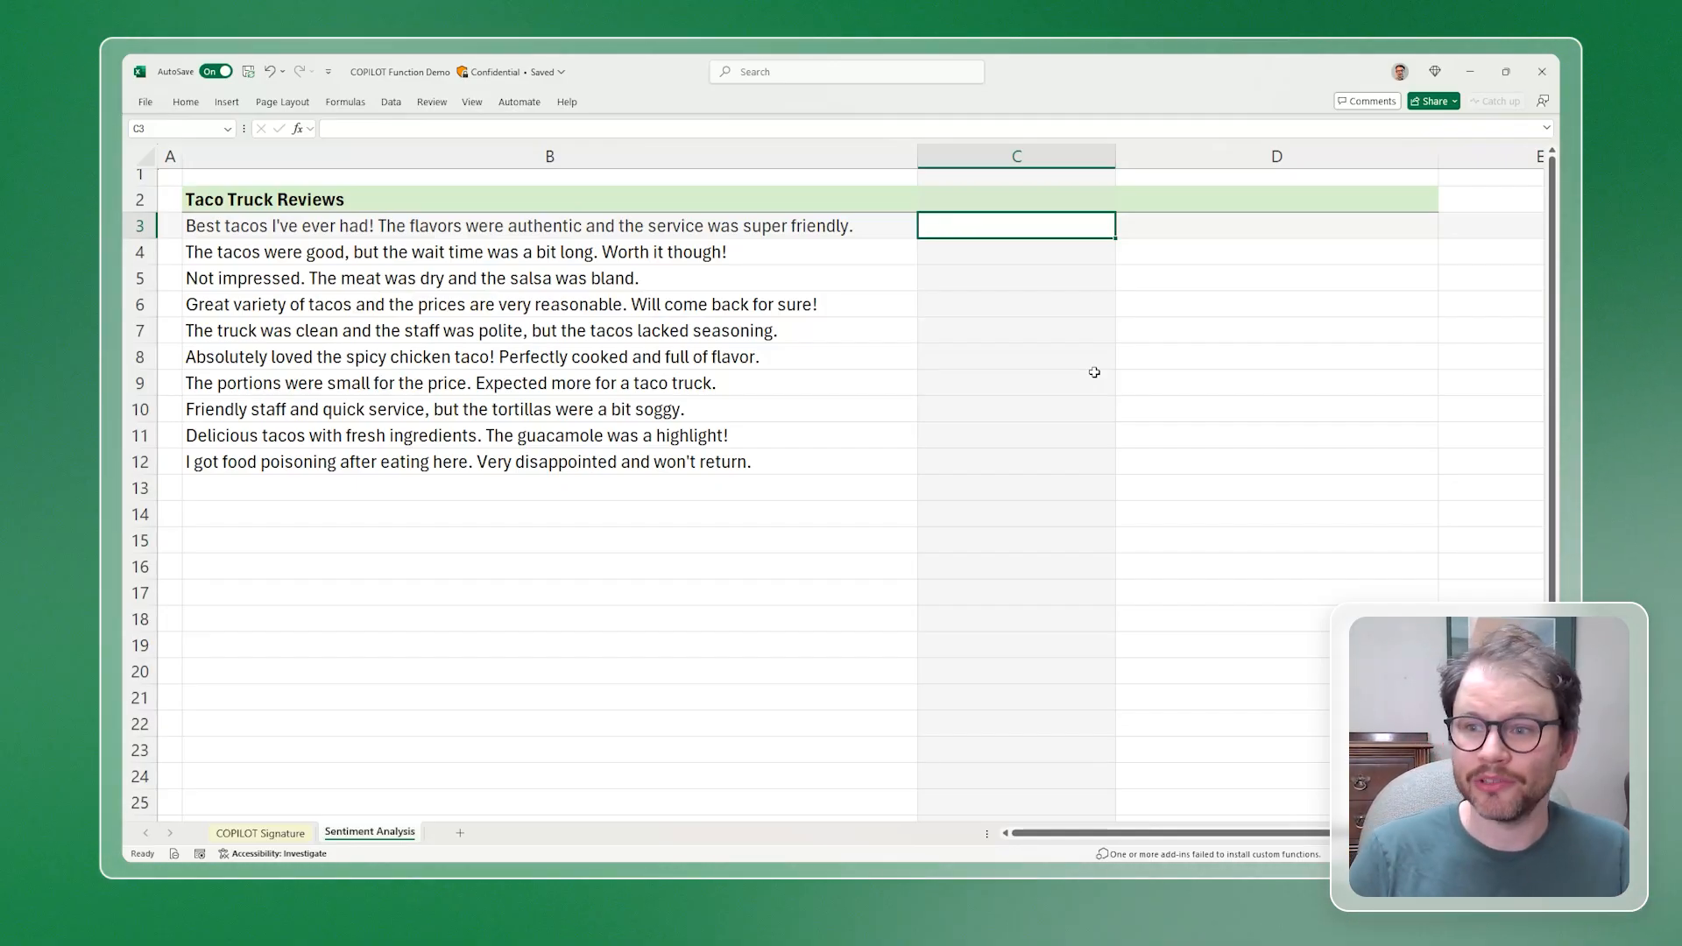
- Add Sentiments in C2 and Topics in D2 beside the taco truck reviews
{"action": "type", "text": "Sentiments"}
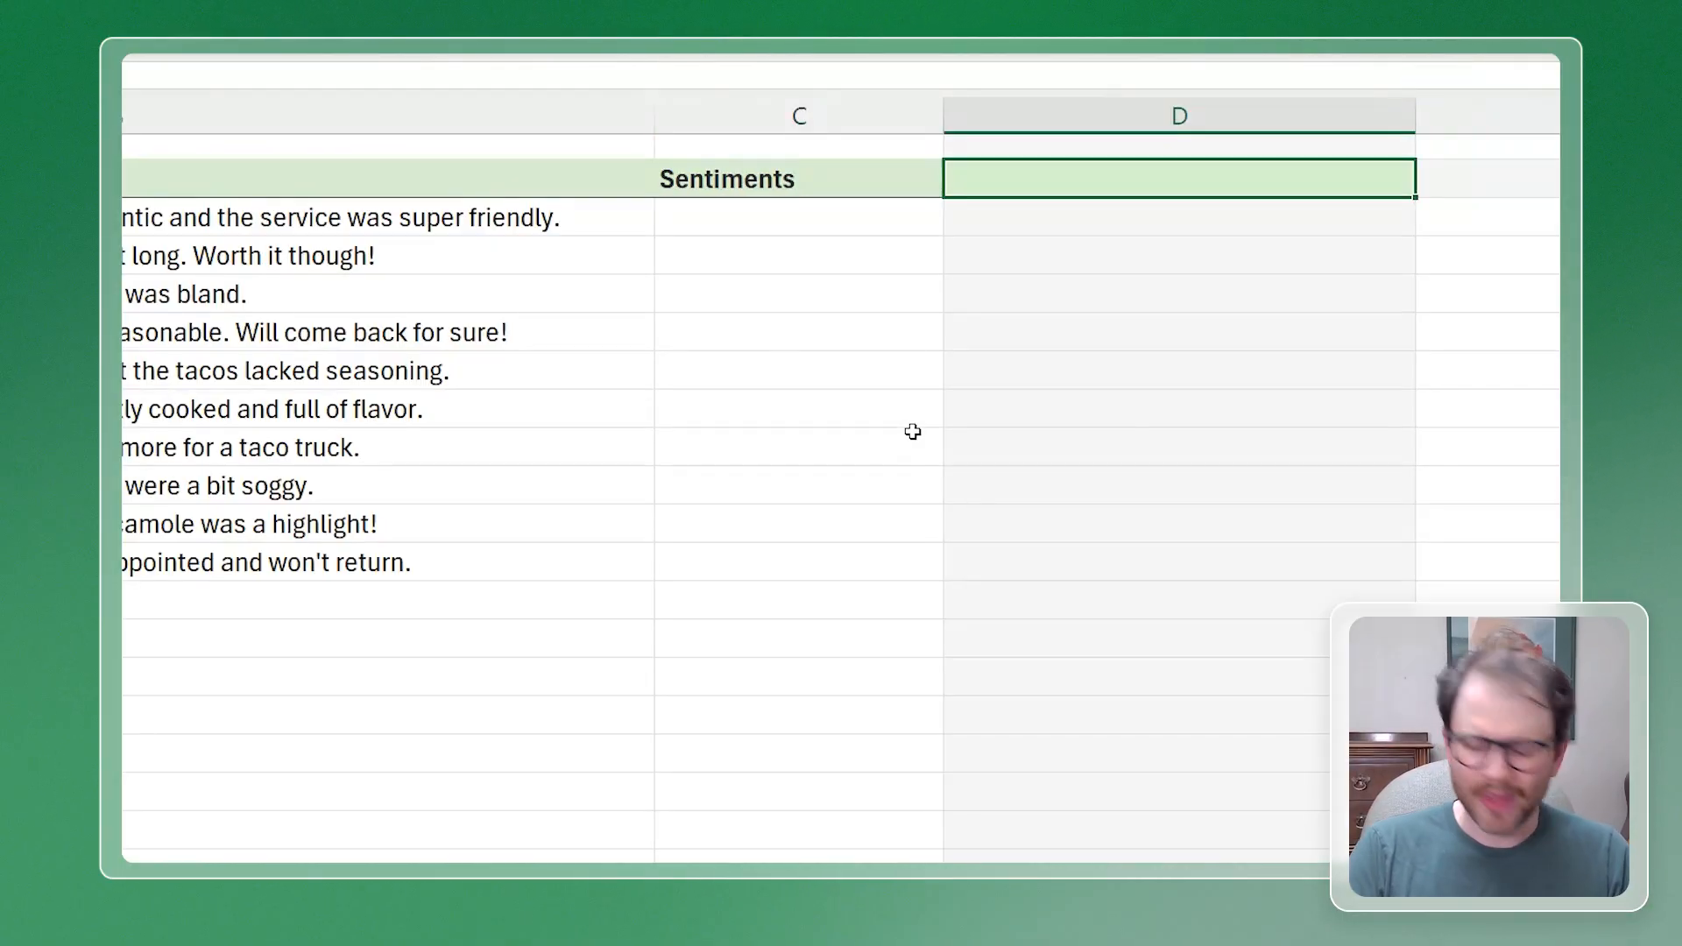
{"action": "type", "text": "Topics"}
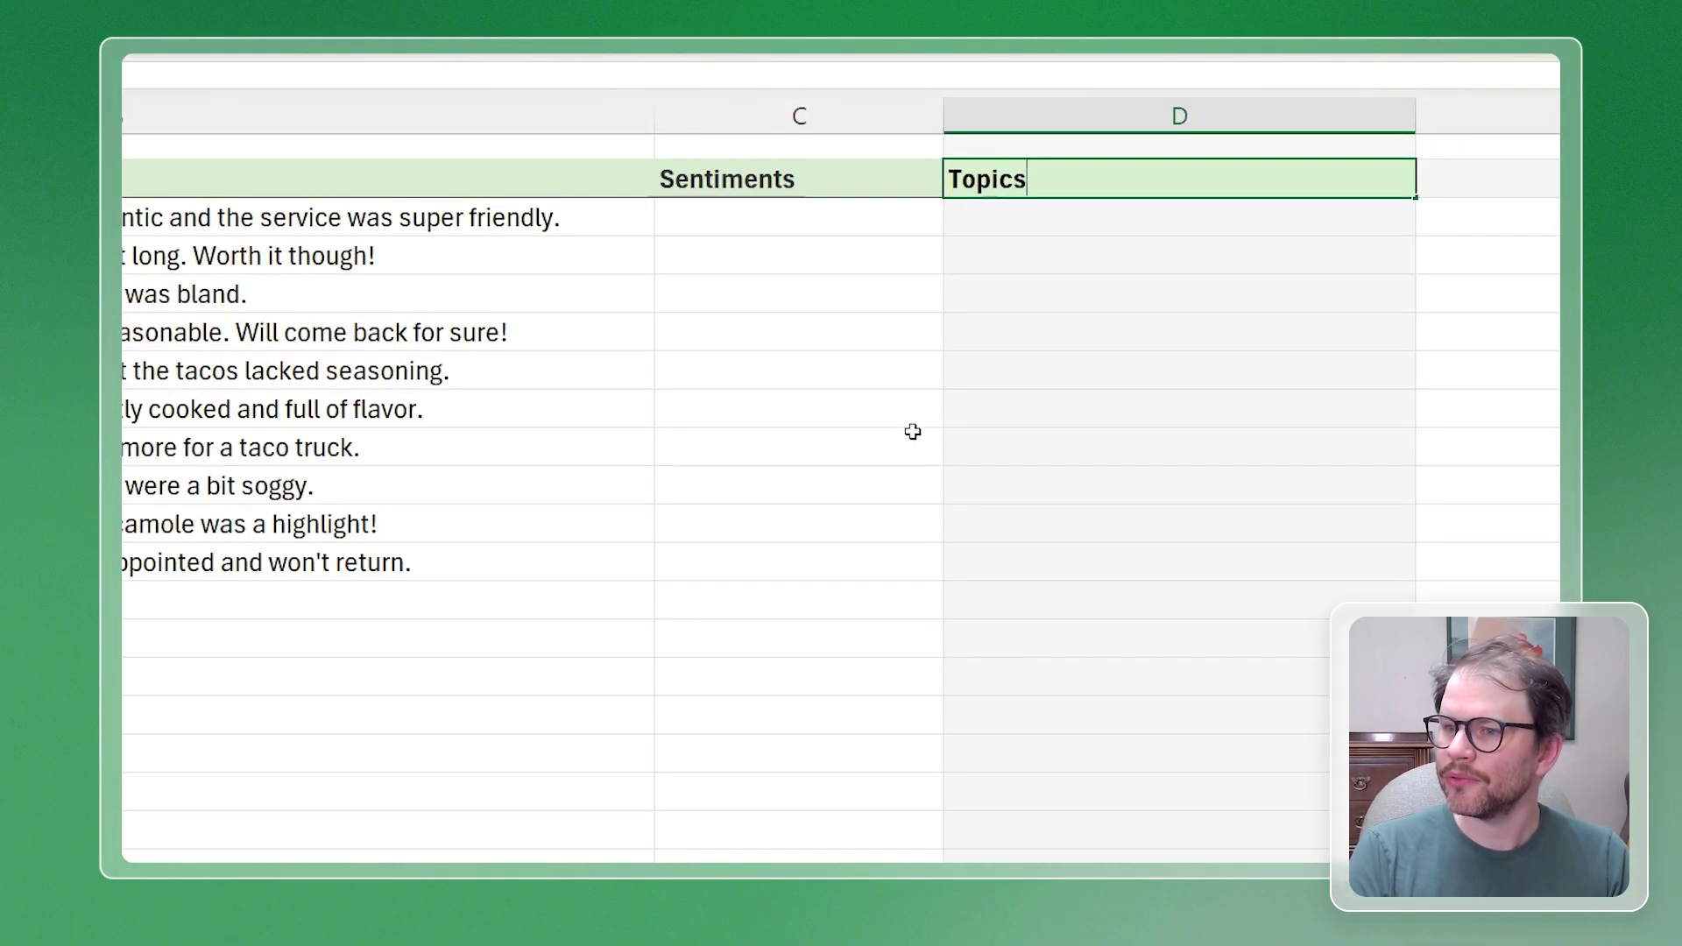
{"action": "left_click", "coordinate": [799, 217]}
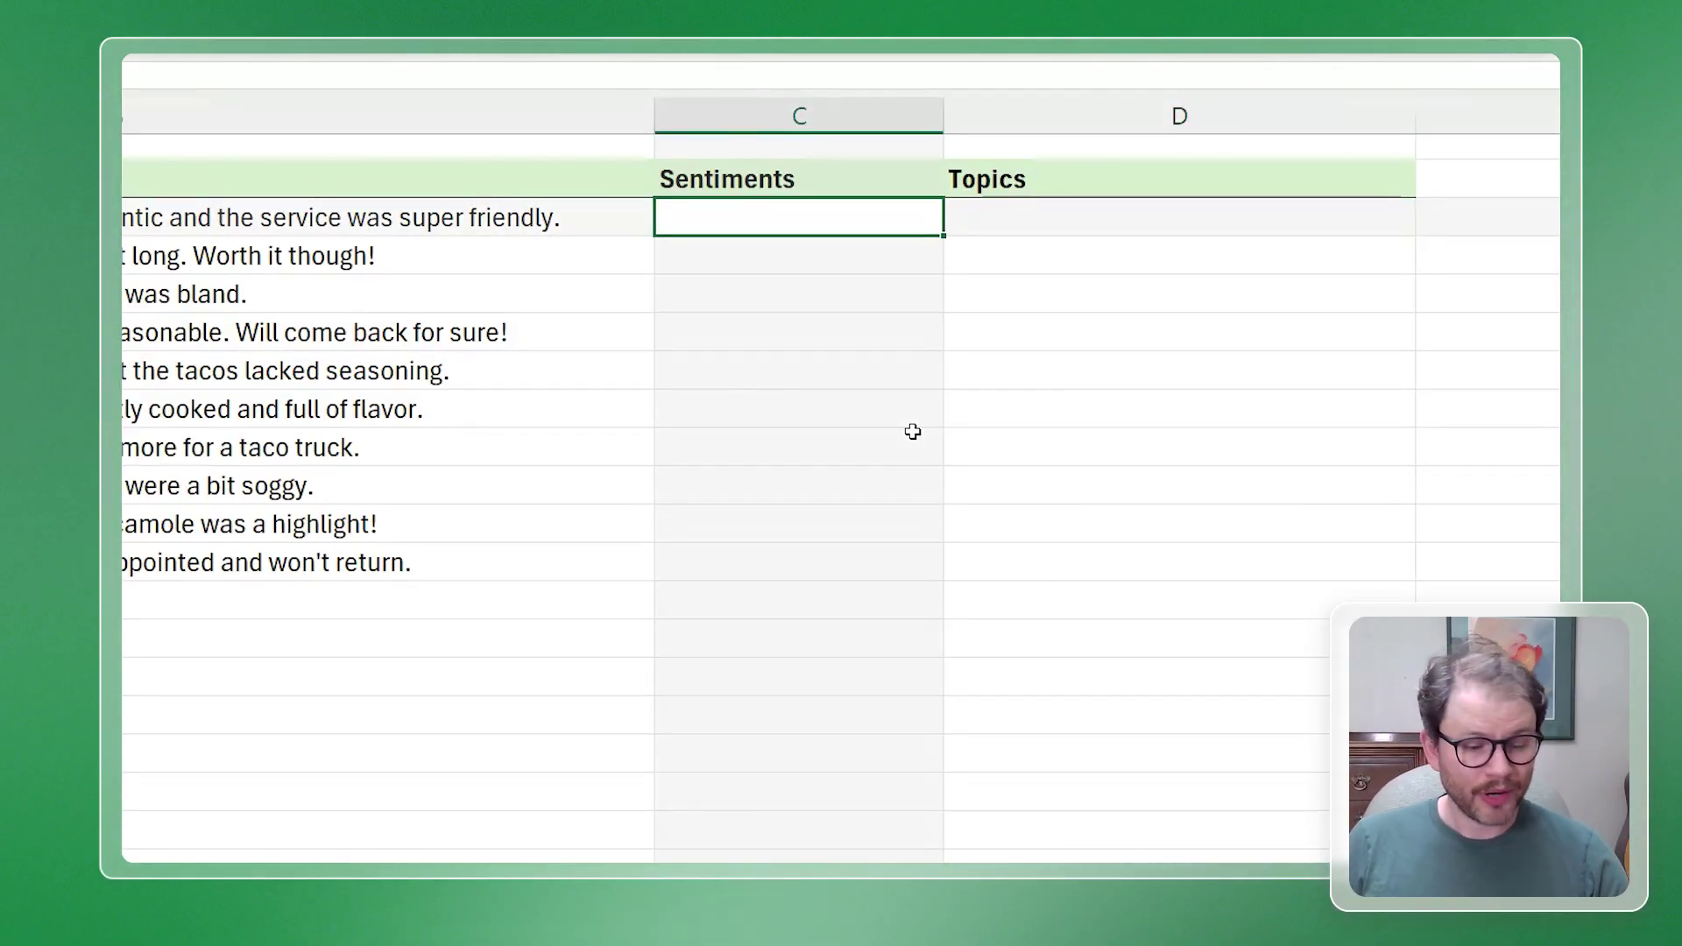
- Enter =COPILOT("evaluate these reviews",B3#,"based on these categories",C2:D2) in C3
{"action": "type", "text": "=COPILOT(\"evaluate these reviews\",B3#,\"based on these categories\",C2:D2)"}
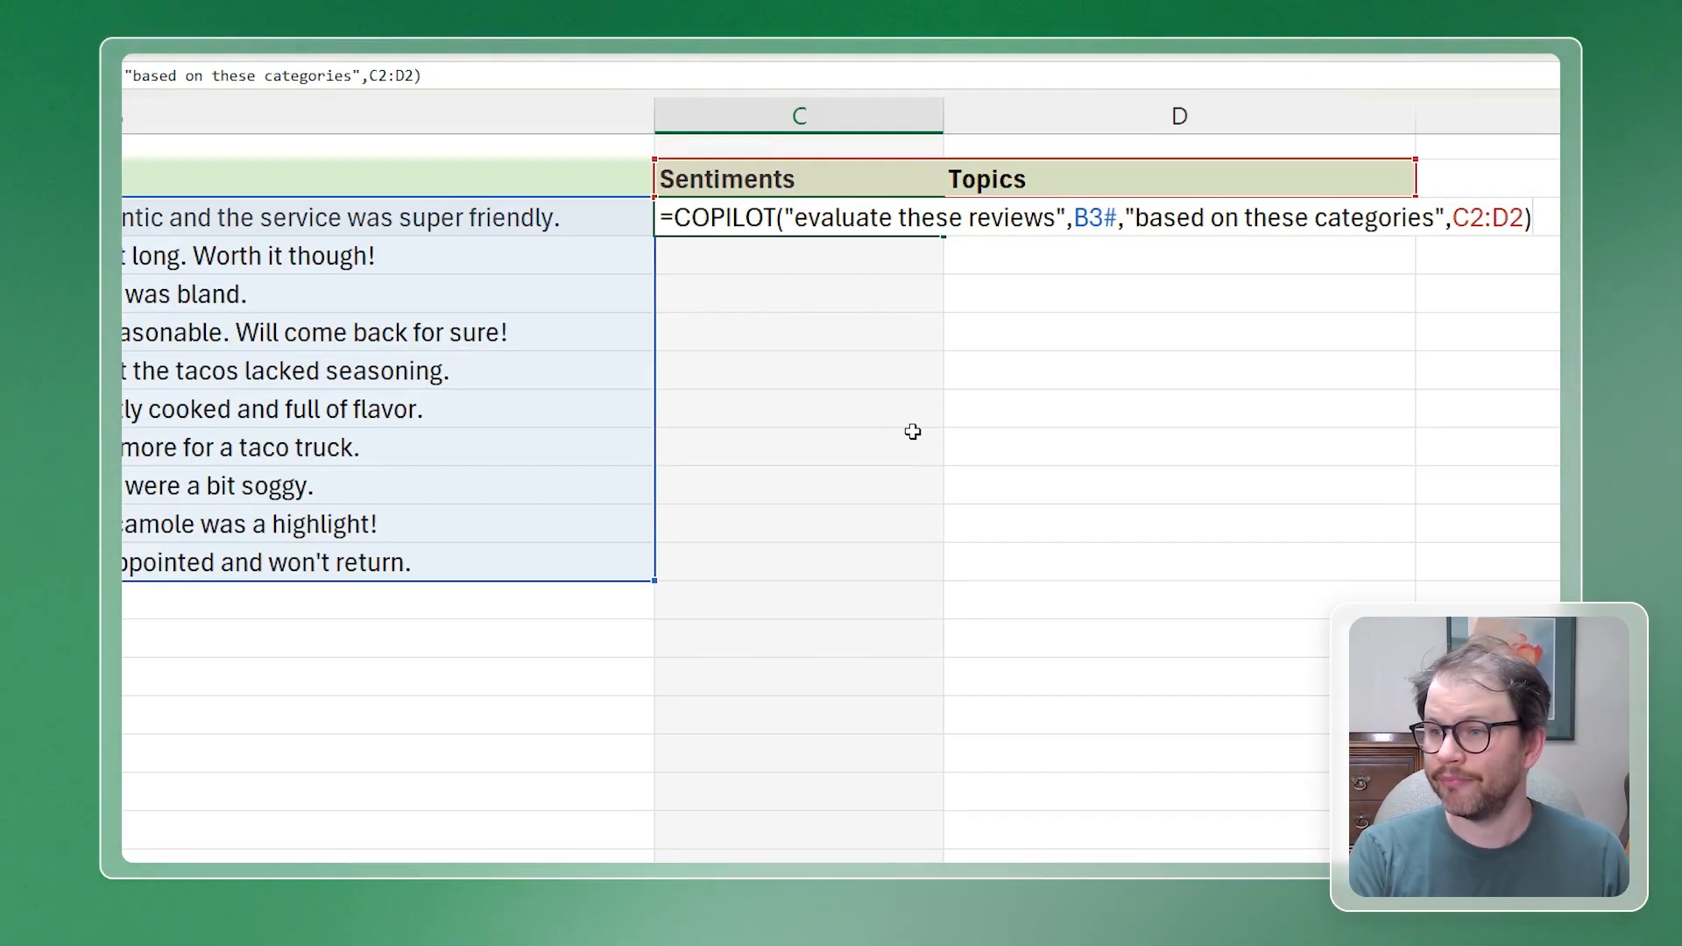
{"action": "key", "text": "Return"}
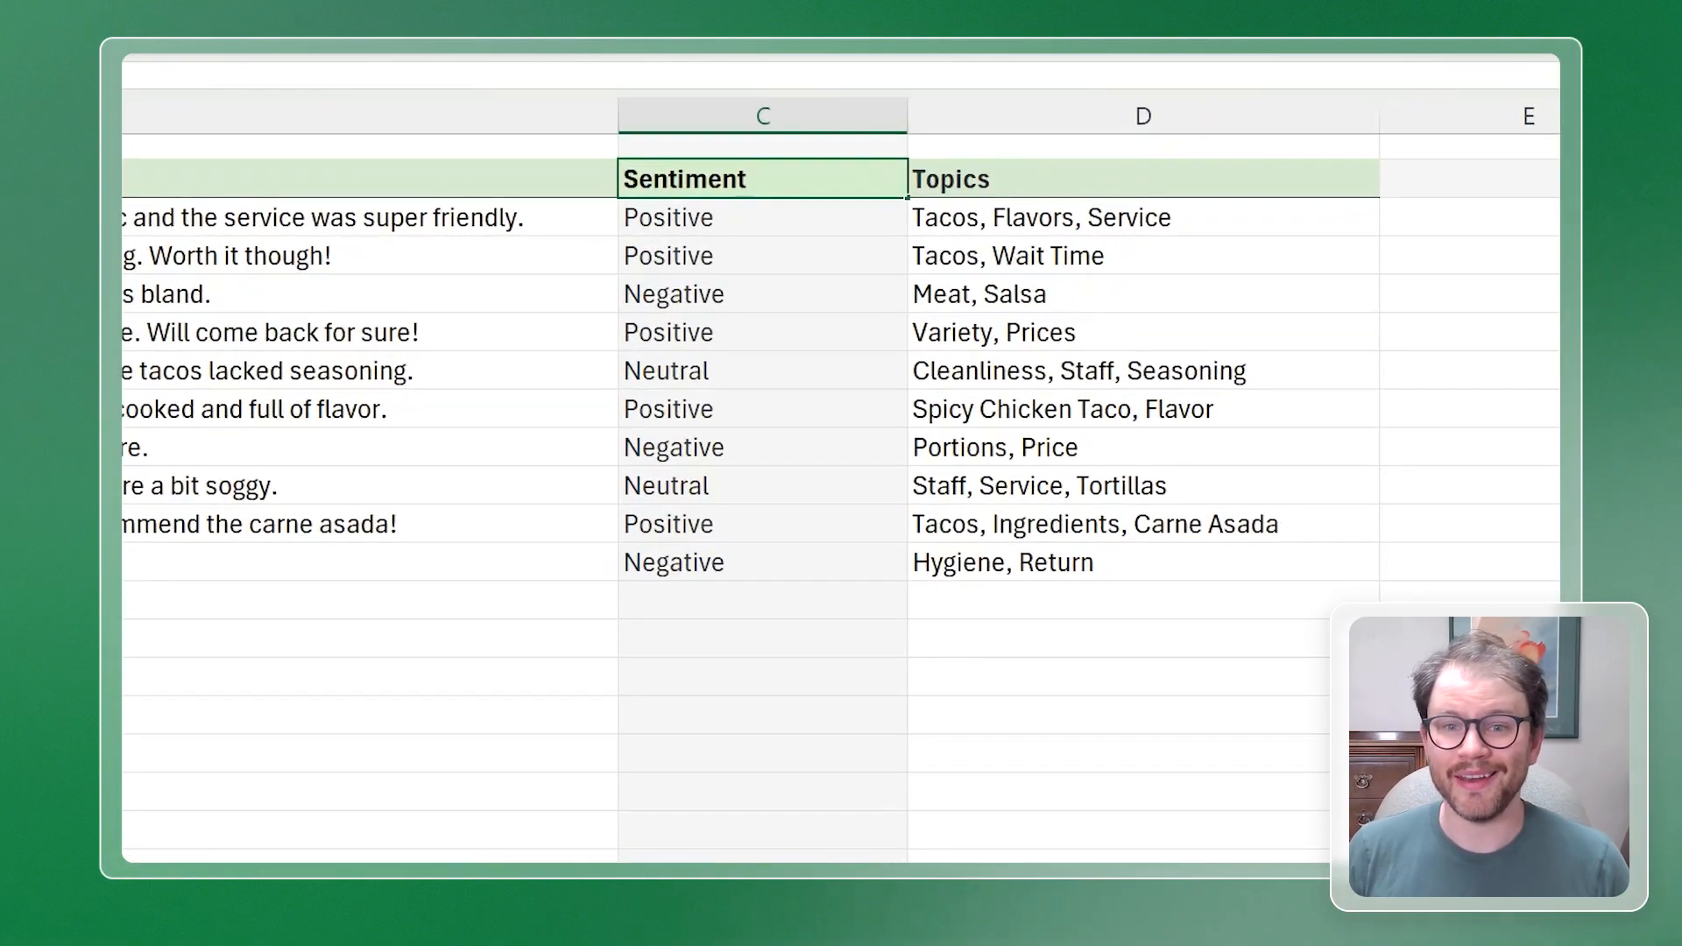
- Rename C2 to "Sentiment by -, ~, +" so sentiments recalculate as -, ~ and + symbols
{"action": "type", "text": "by"}
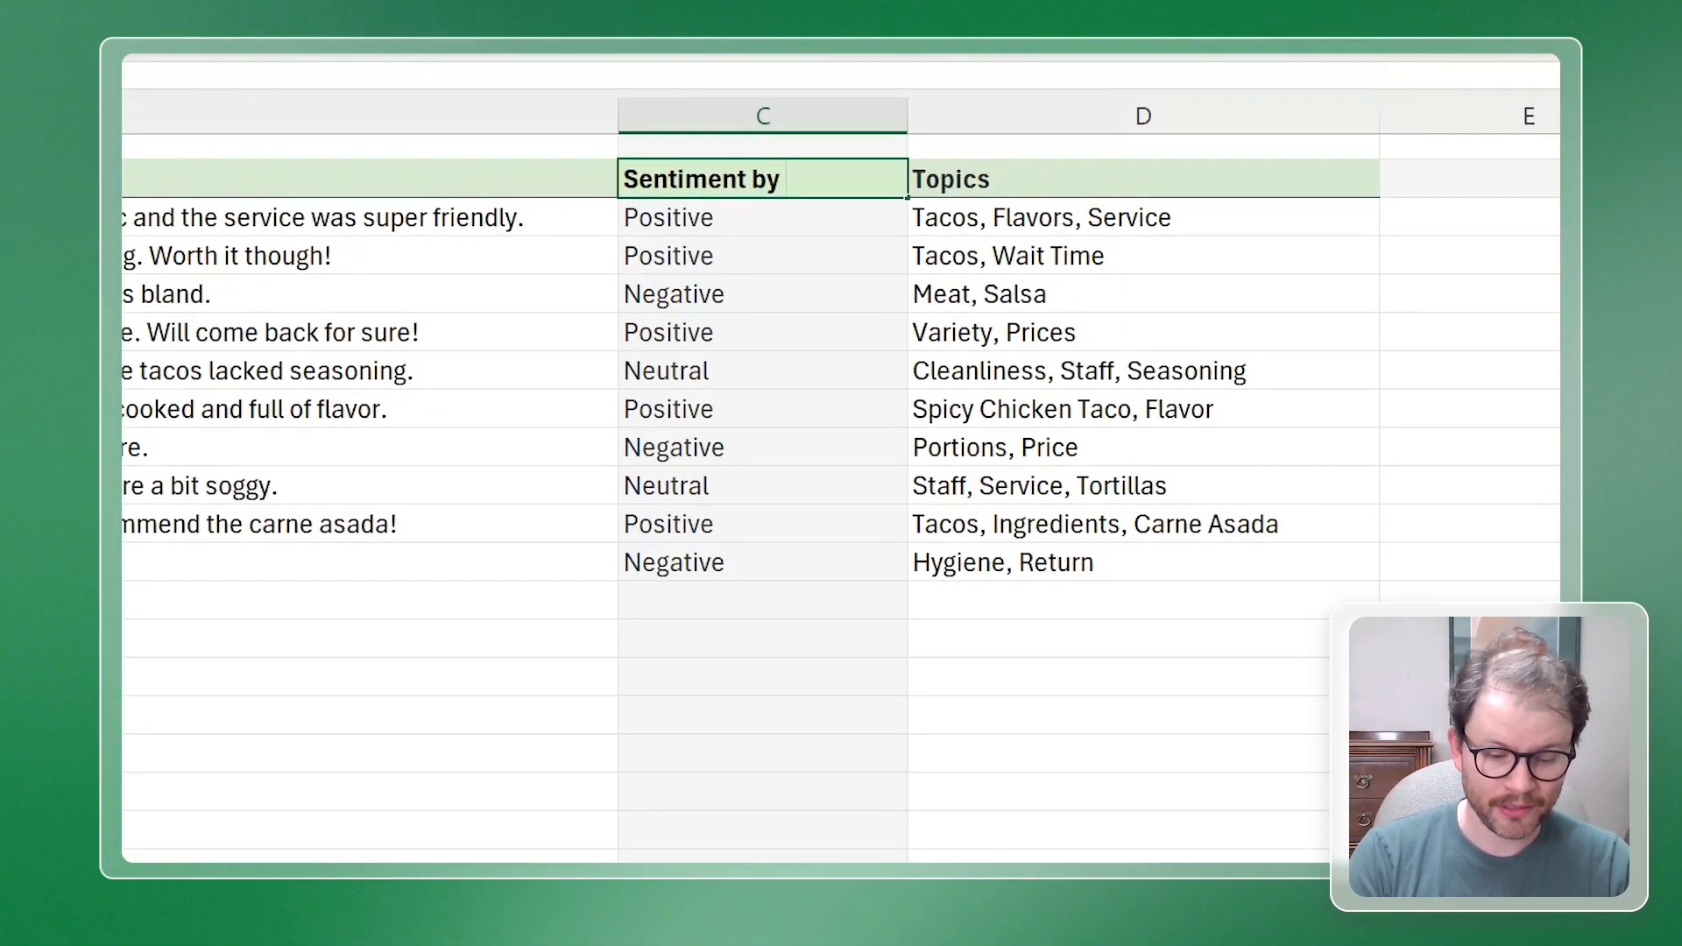
{"action": "type", "text": "-"}
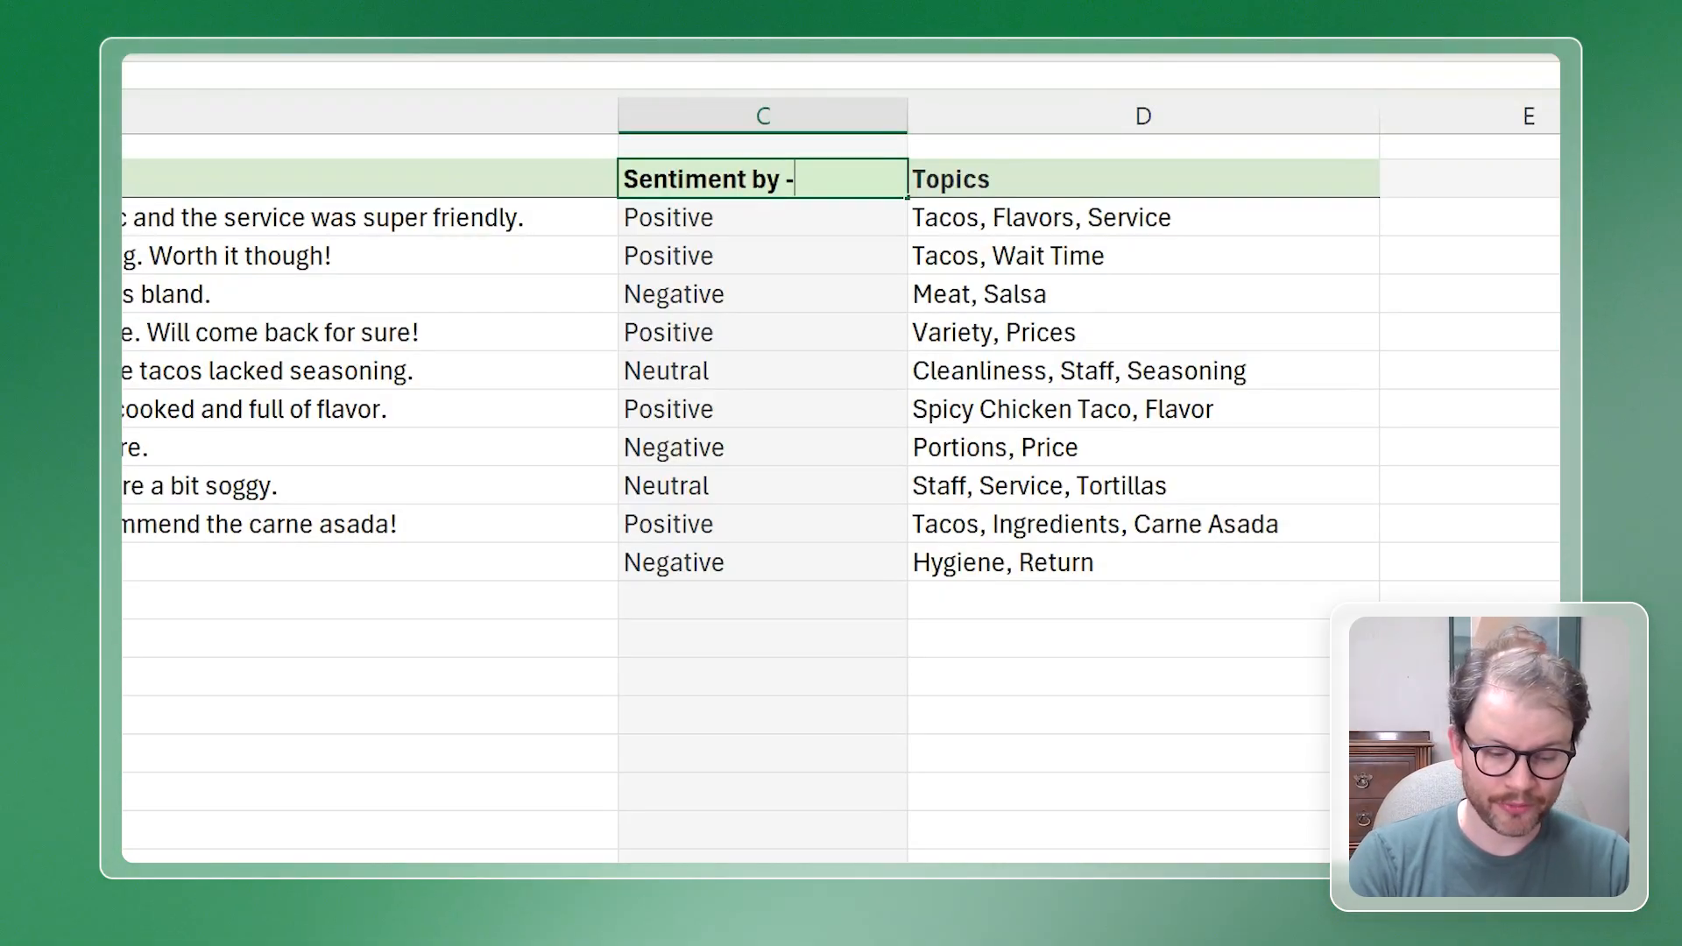
{"action": "type", "text": "~, +"}
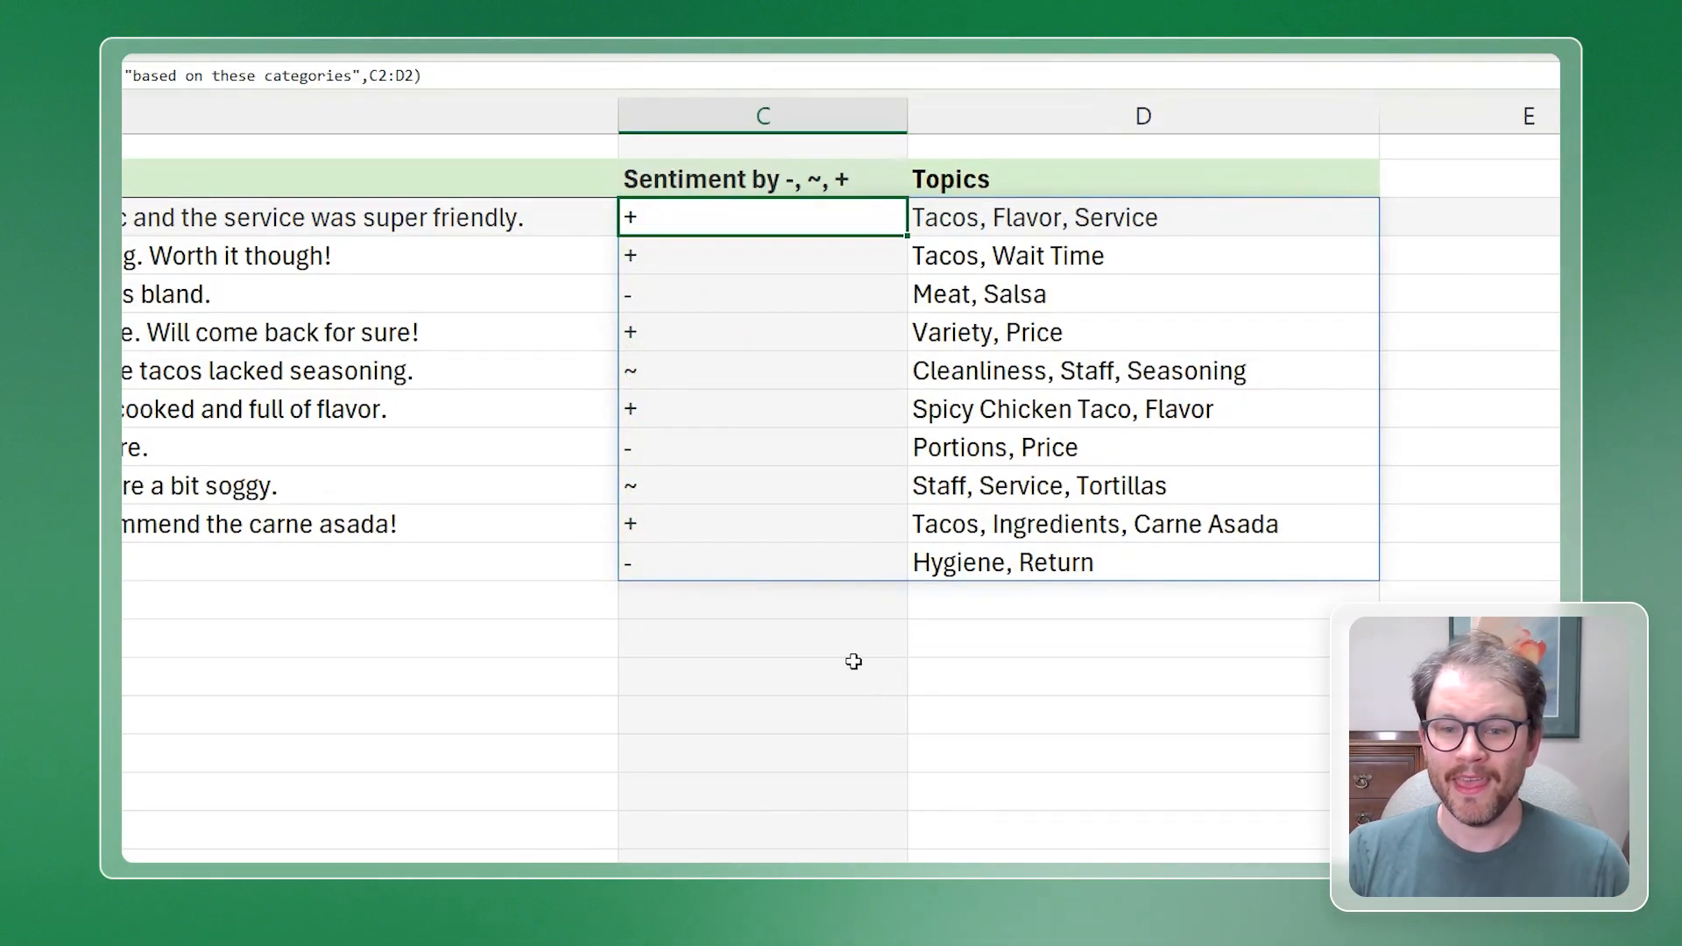
{"action": "left_click", "coordinate": [762, 638]}
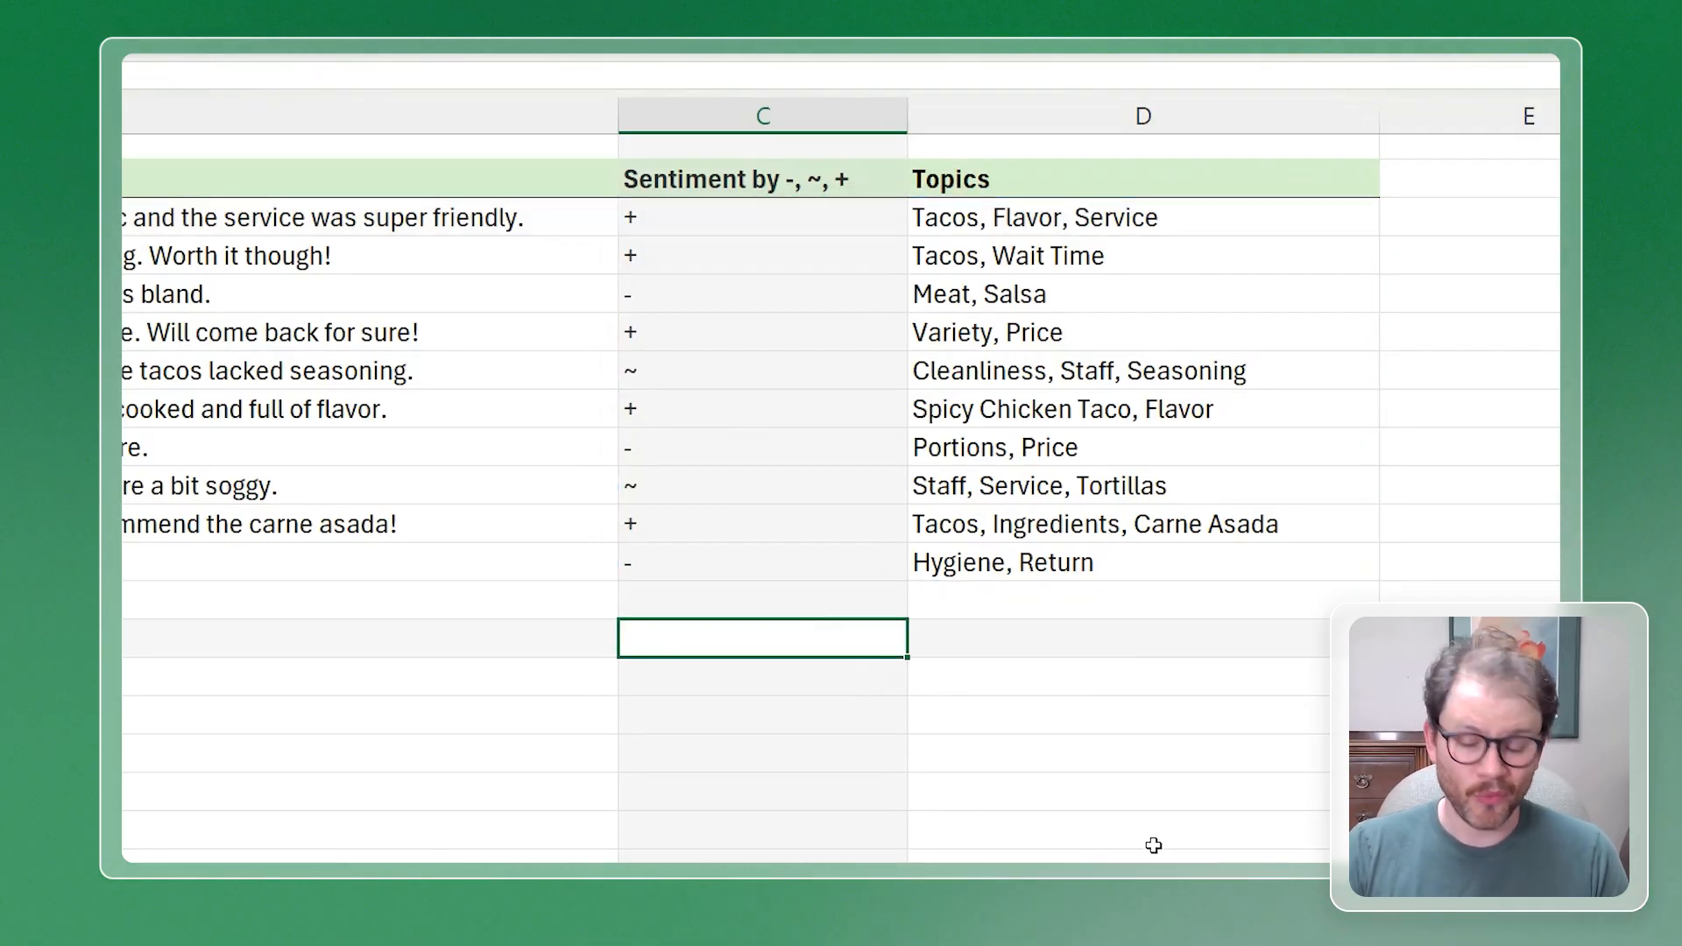
- Tally sentiments in C14 with =GROUPBY(C3:C12,C3:C12,COUNTA): - 3, ~ 2, + 5, Total 10
{"action": "type", "text": "=gr"}
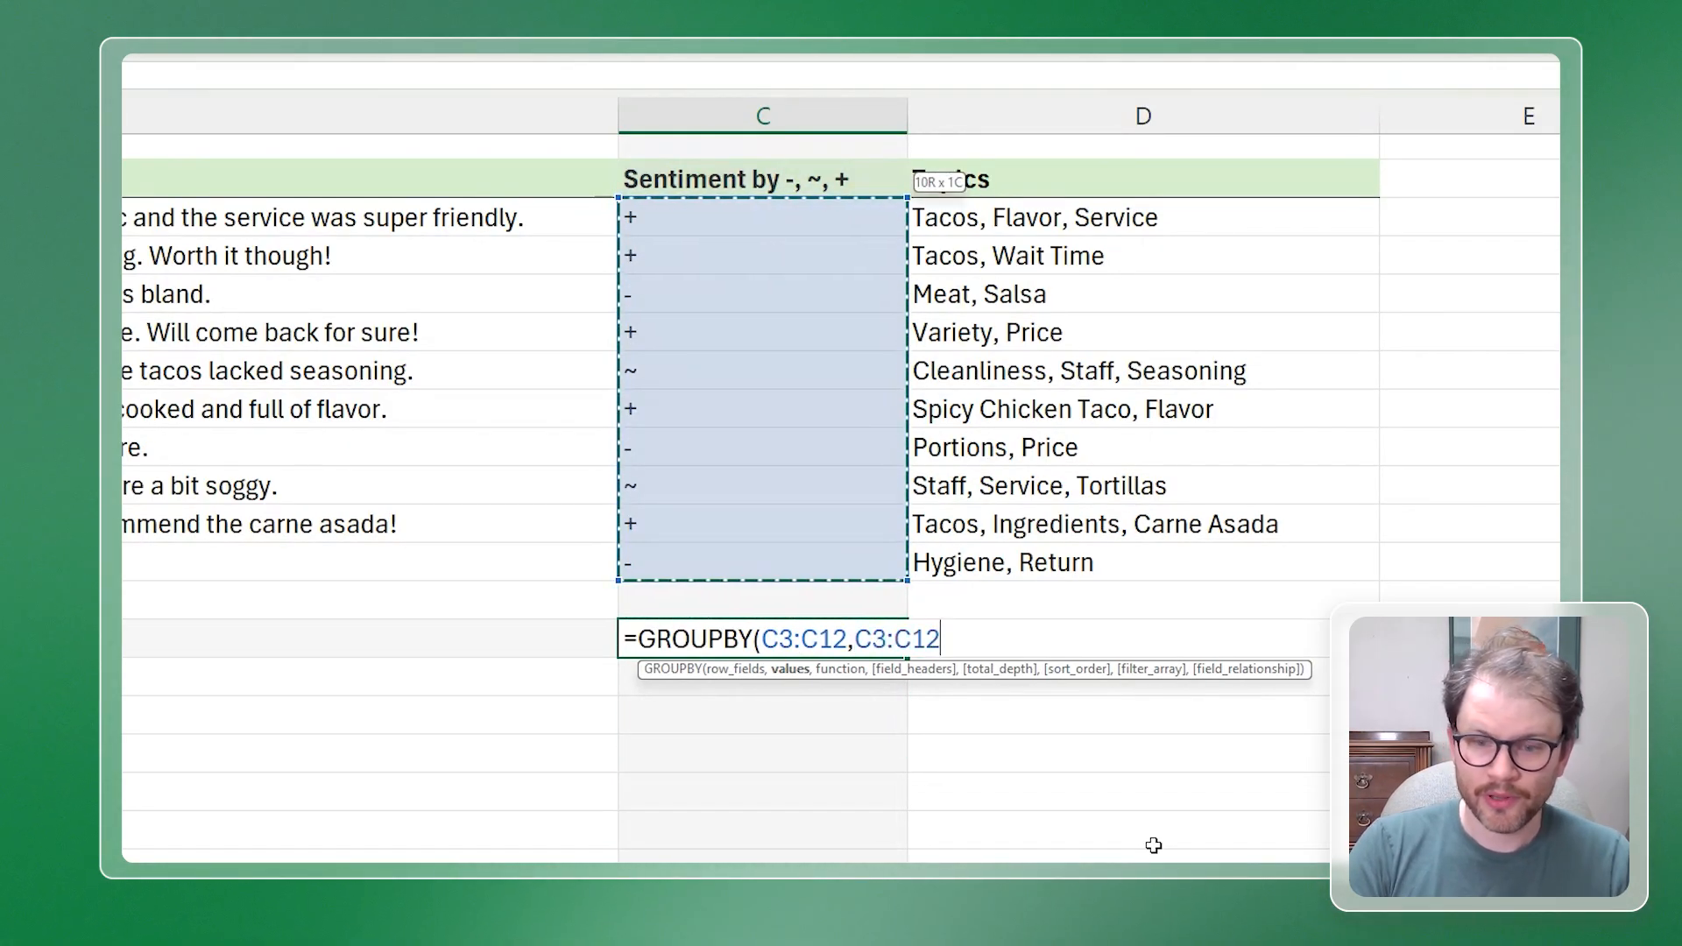
{"action": "type", "text": "COUNTA"}
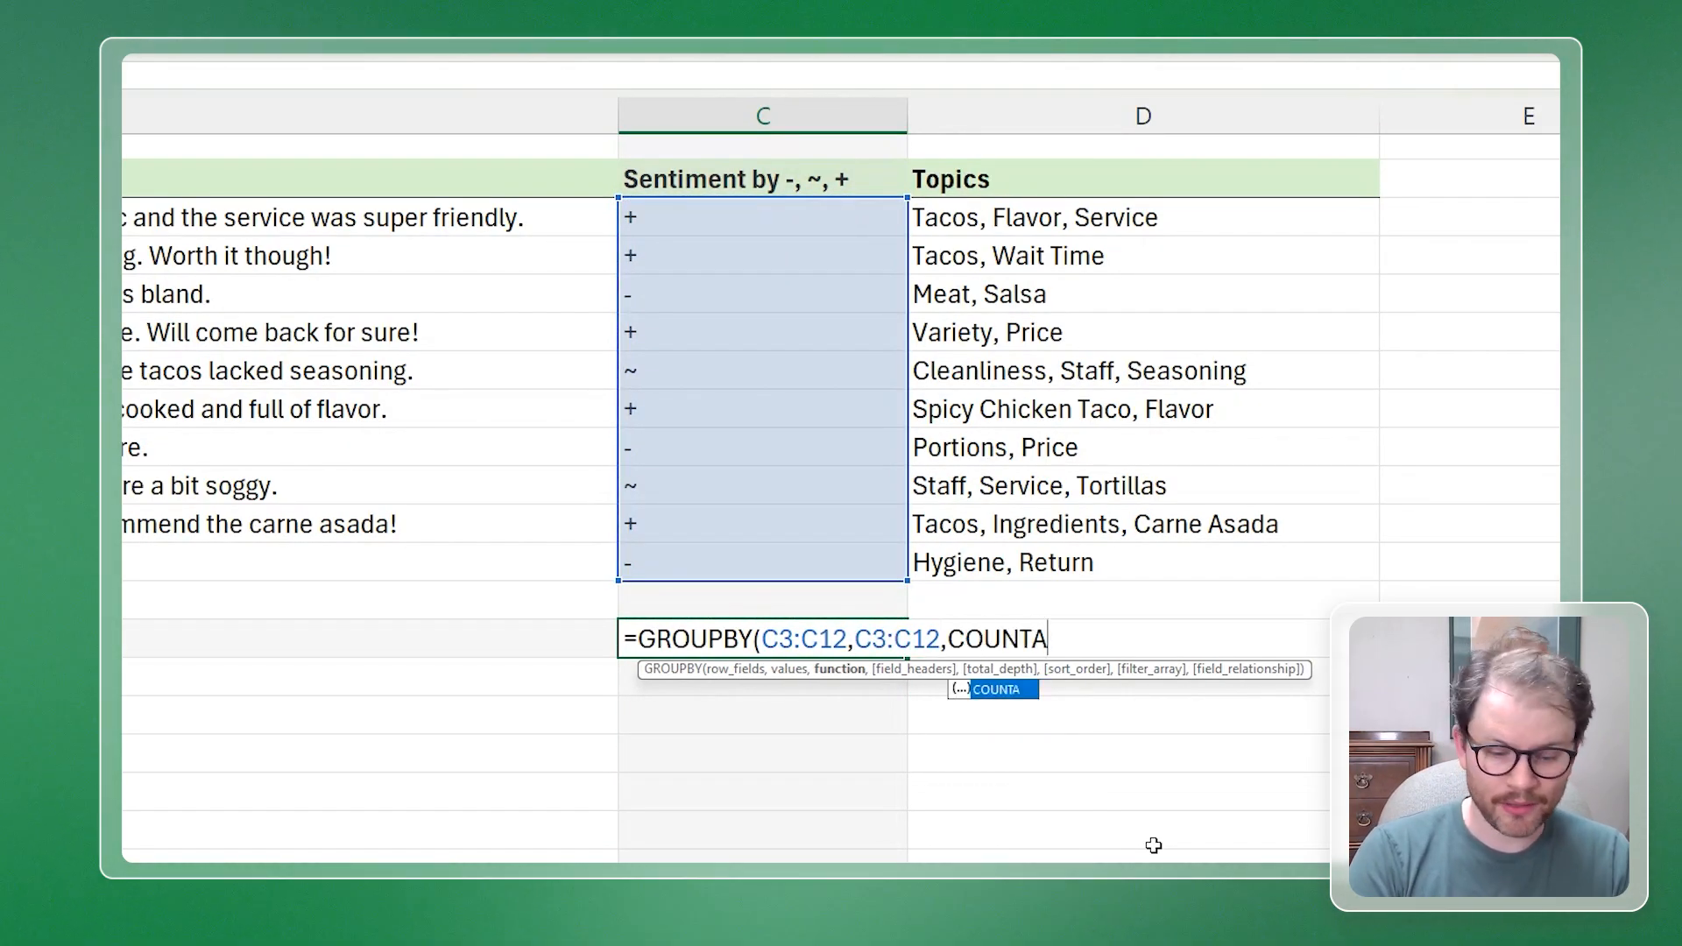
{"action": "key", "text": "Return"}
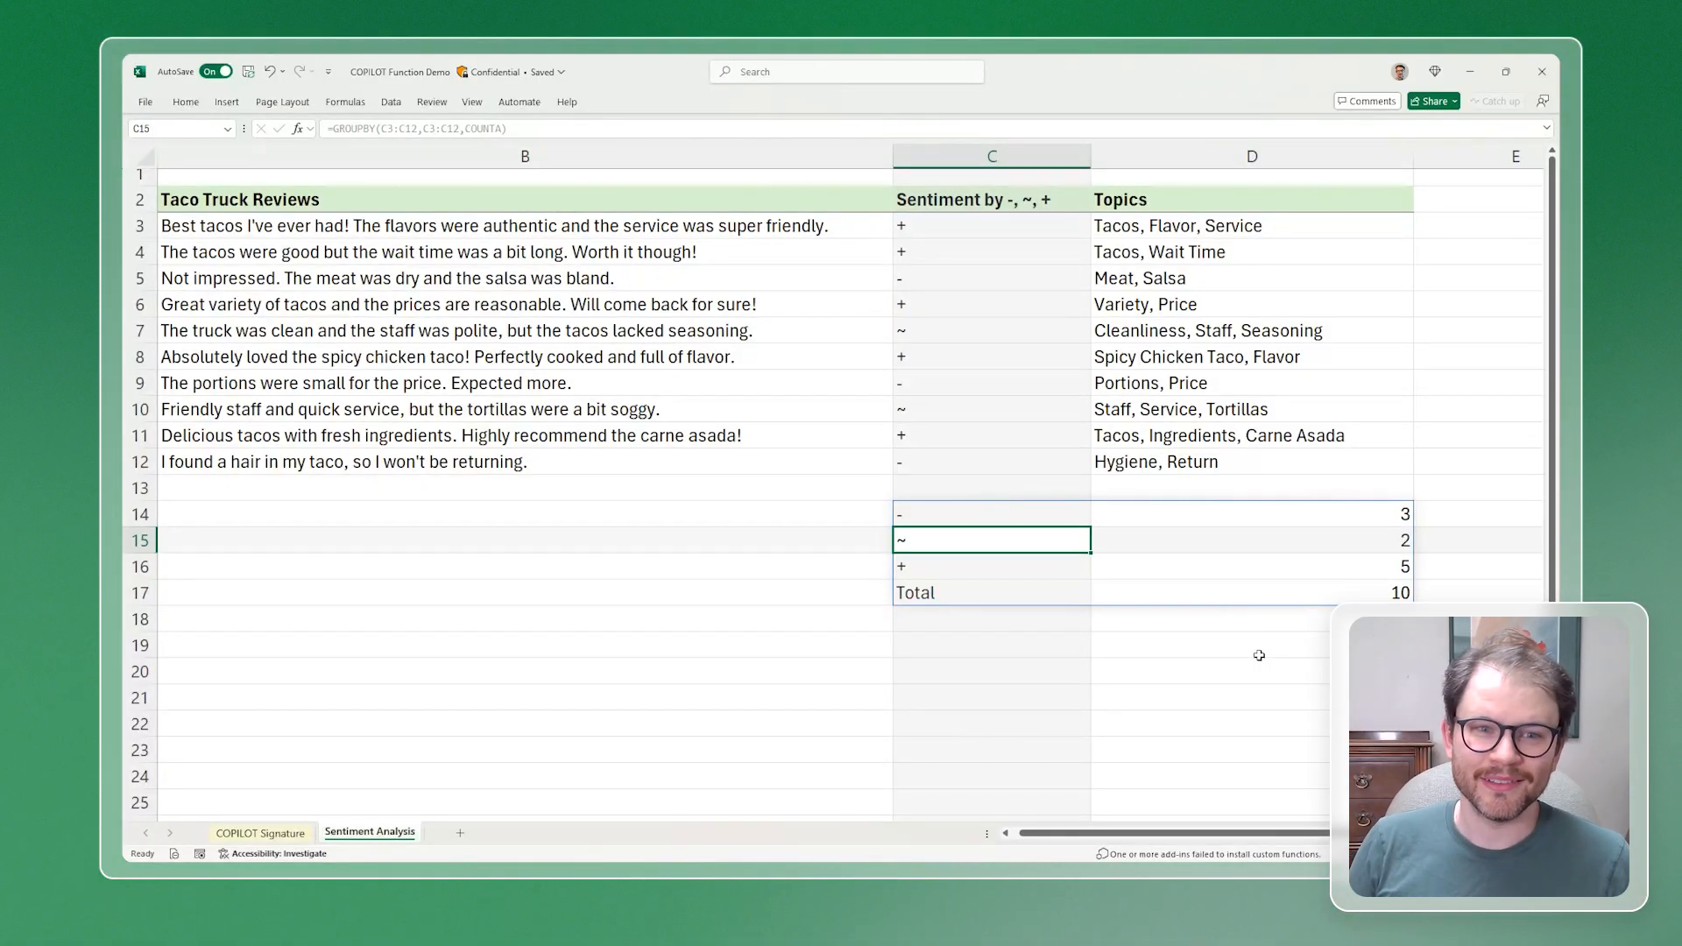
{"action": "left_click", "coordinate": [494, 226]}
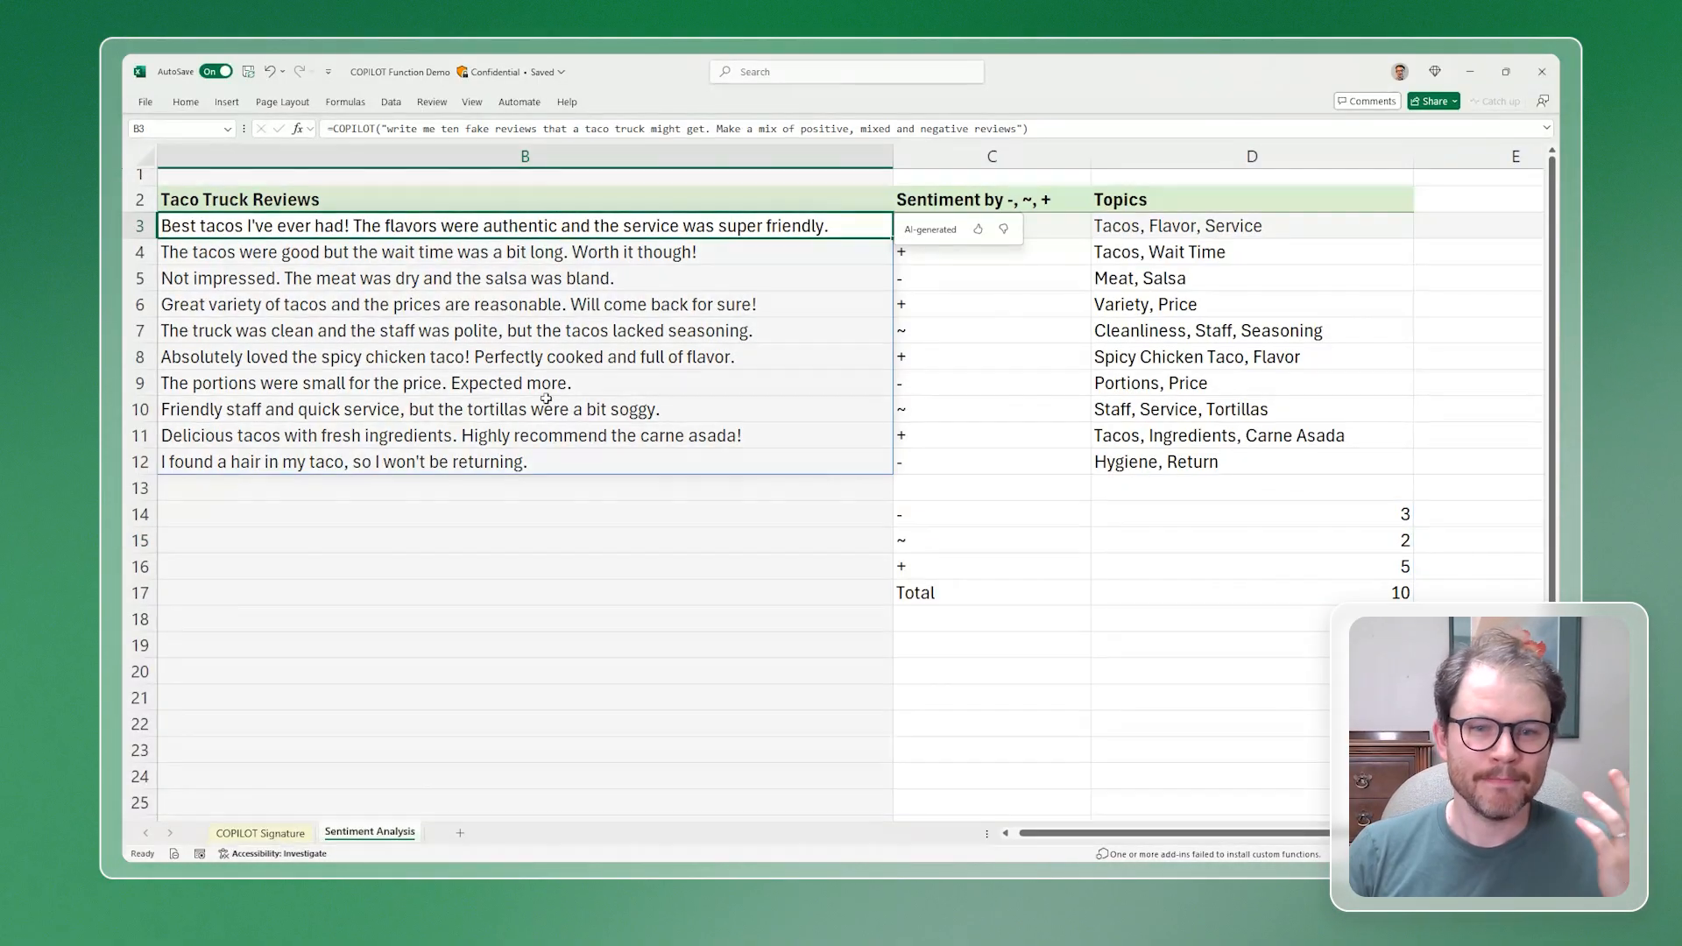
{"action": "mouse_move", "coordinate": [668, 613]}
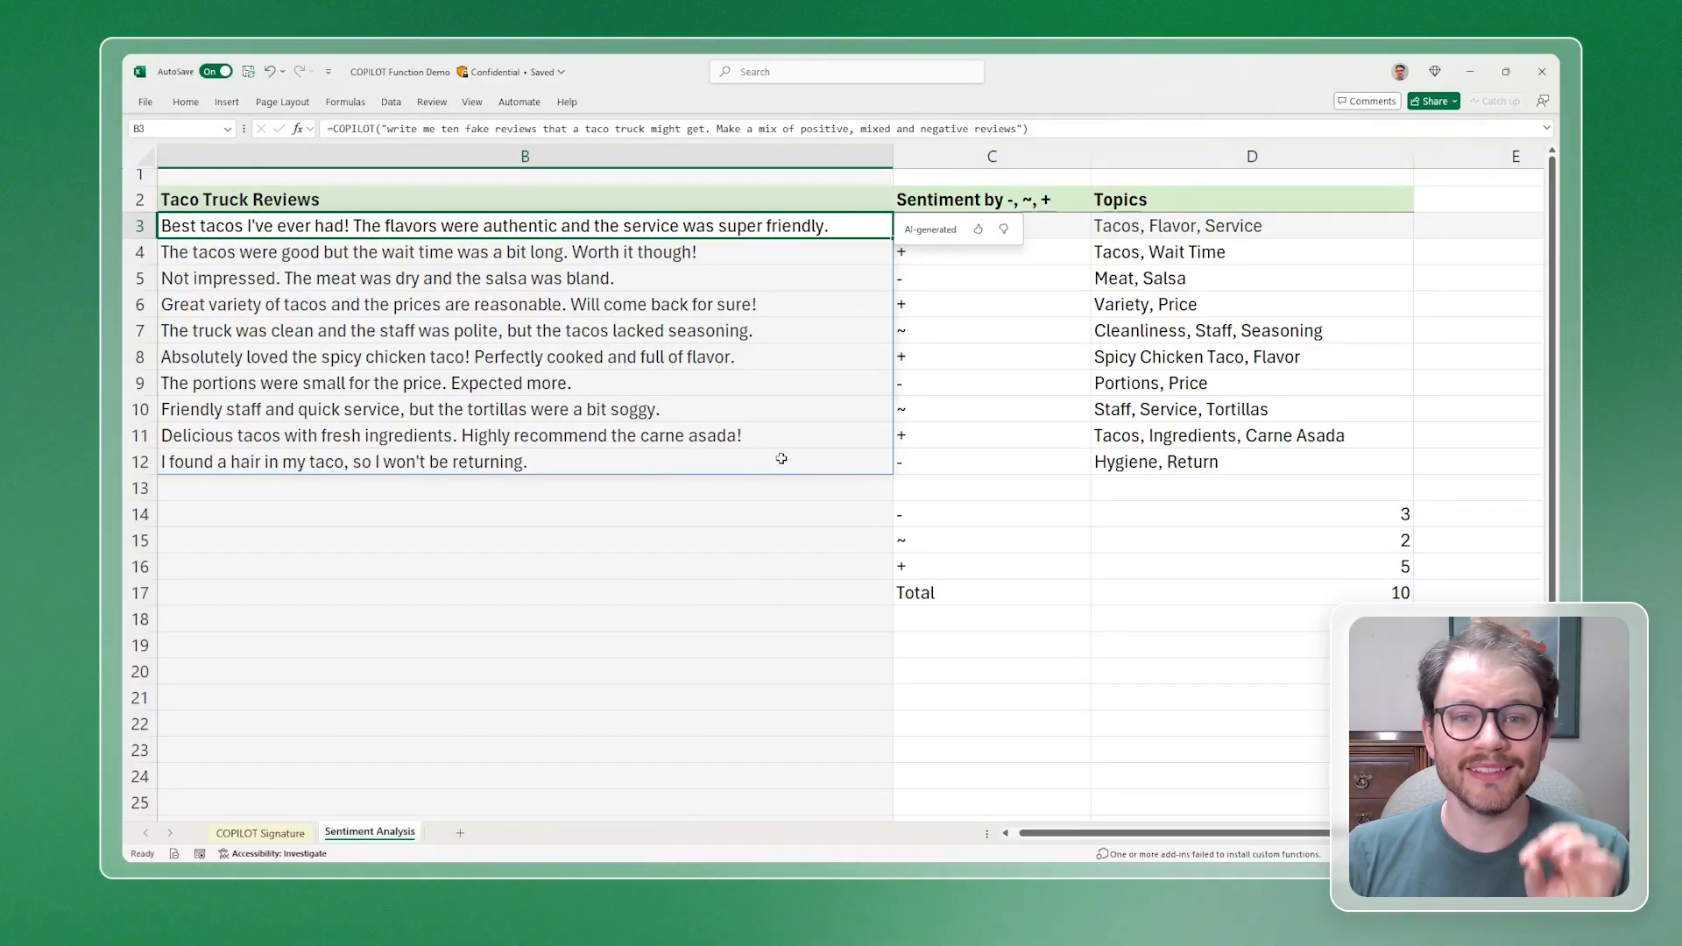
{"action": "mouse_move", "coordinate": [997, 128]}
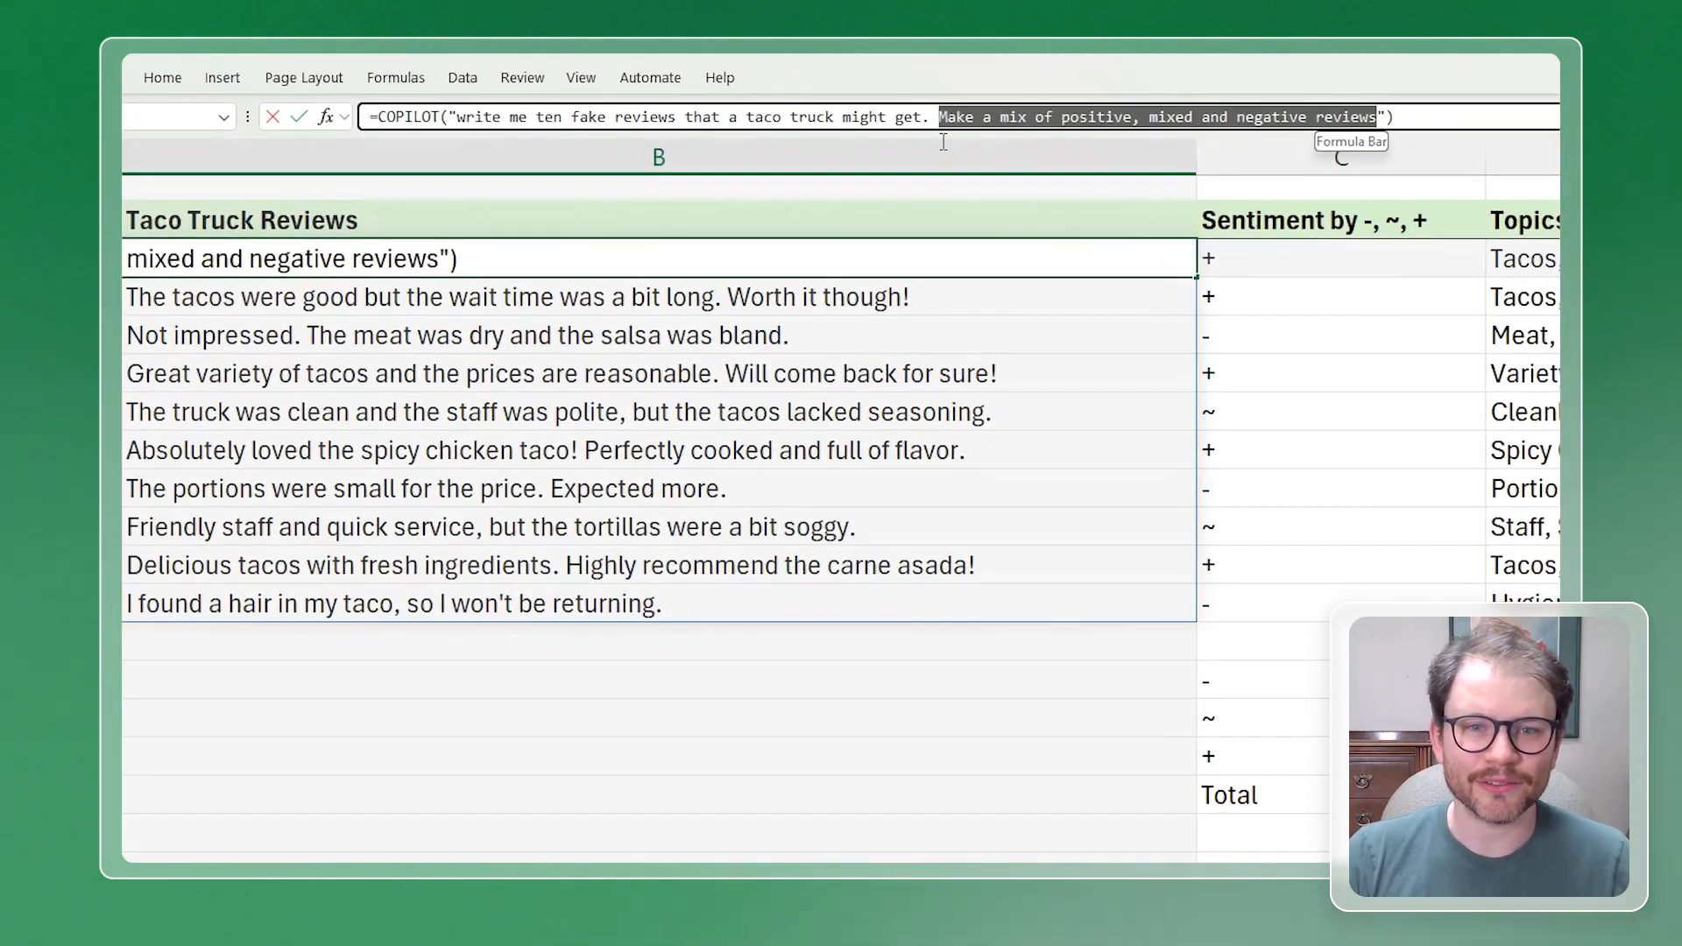
- Rewrite the B3 review prompt to ask for "All positive reviews" instead of a mix
{"action": "type", "text": "All"}
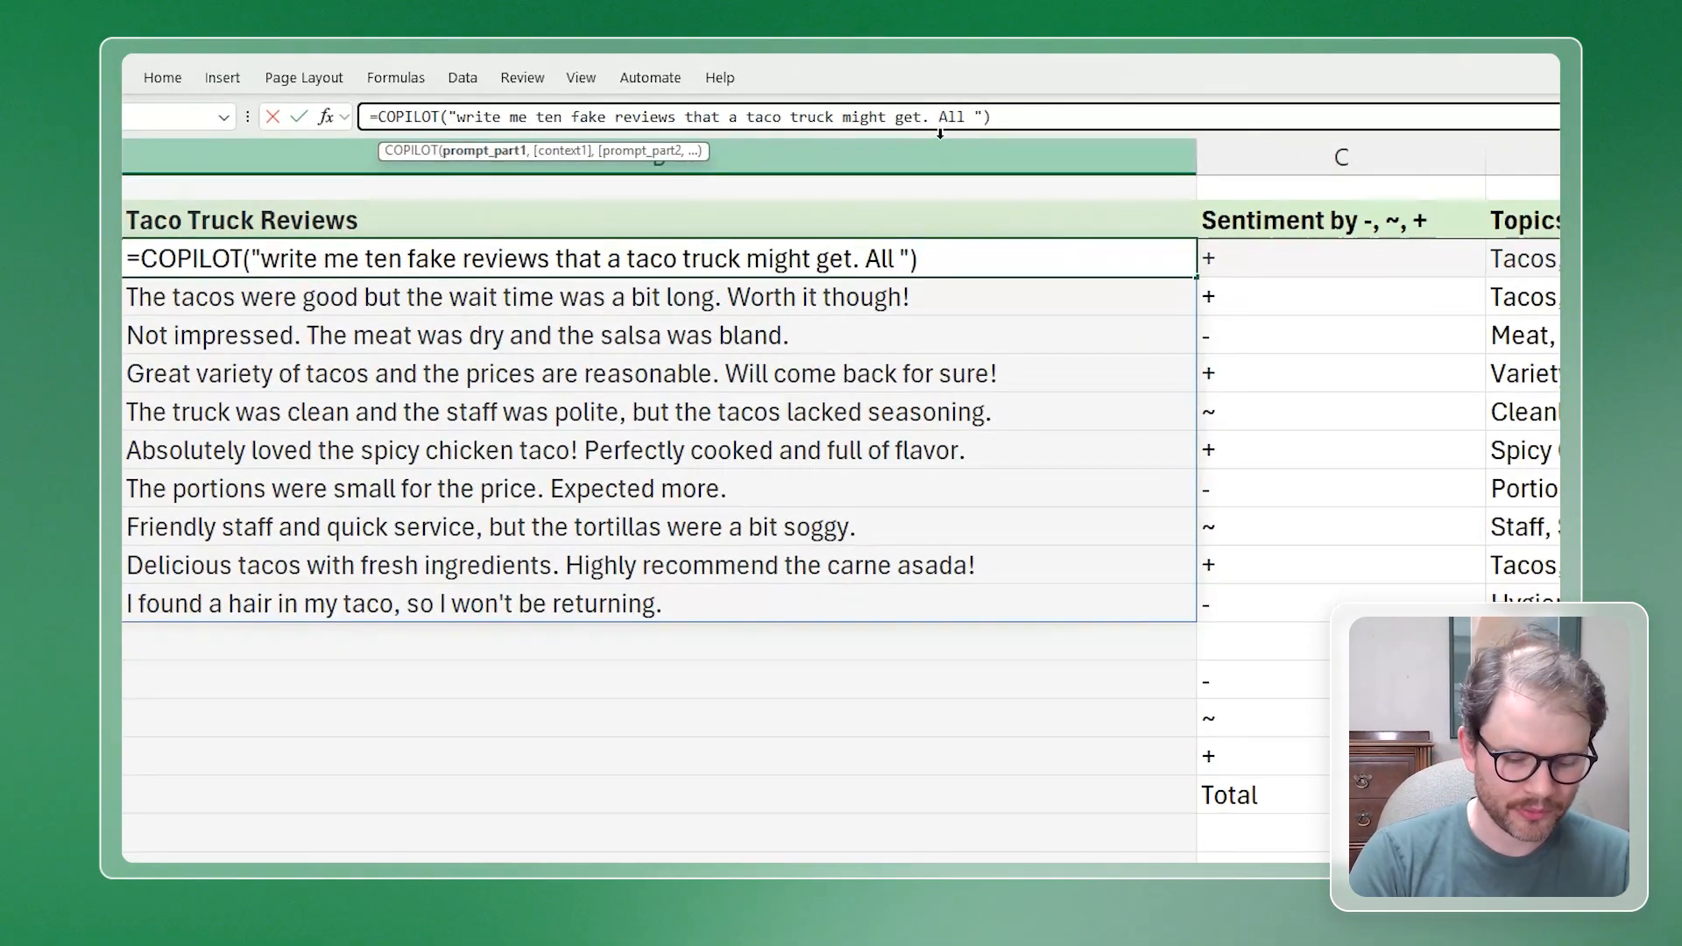
{"action": "type", "text": "positive revie"}
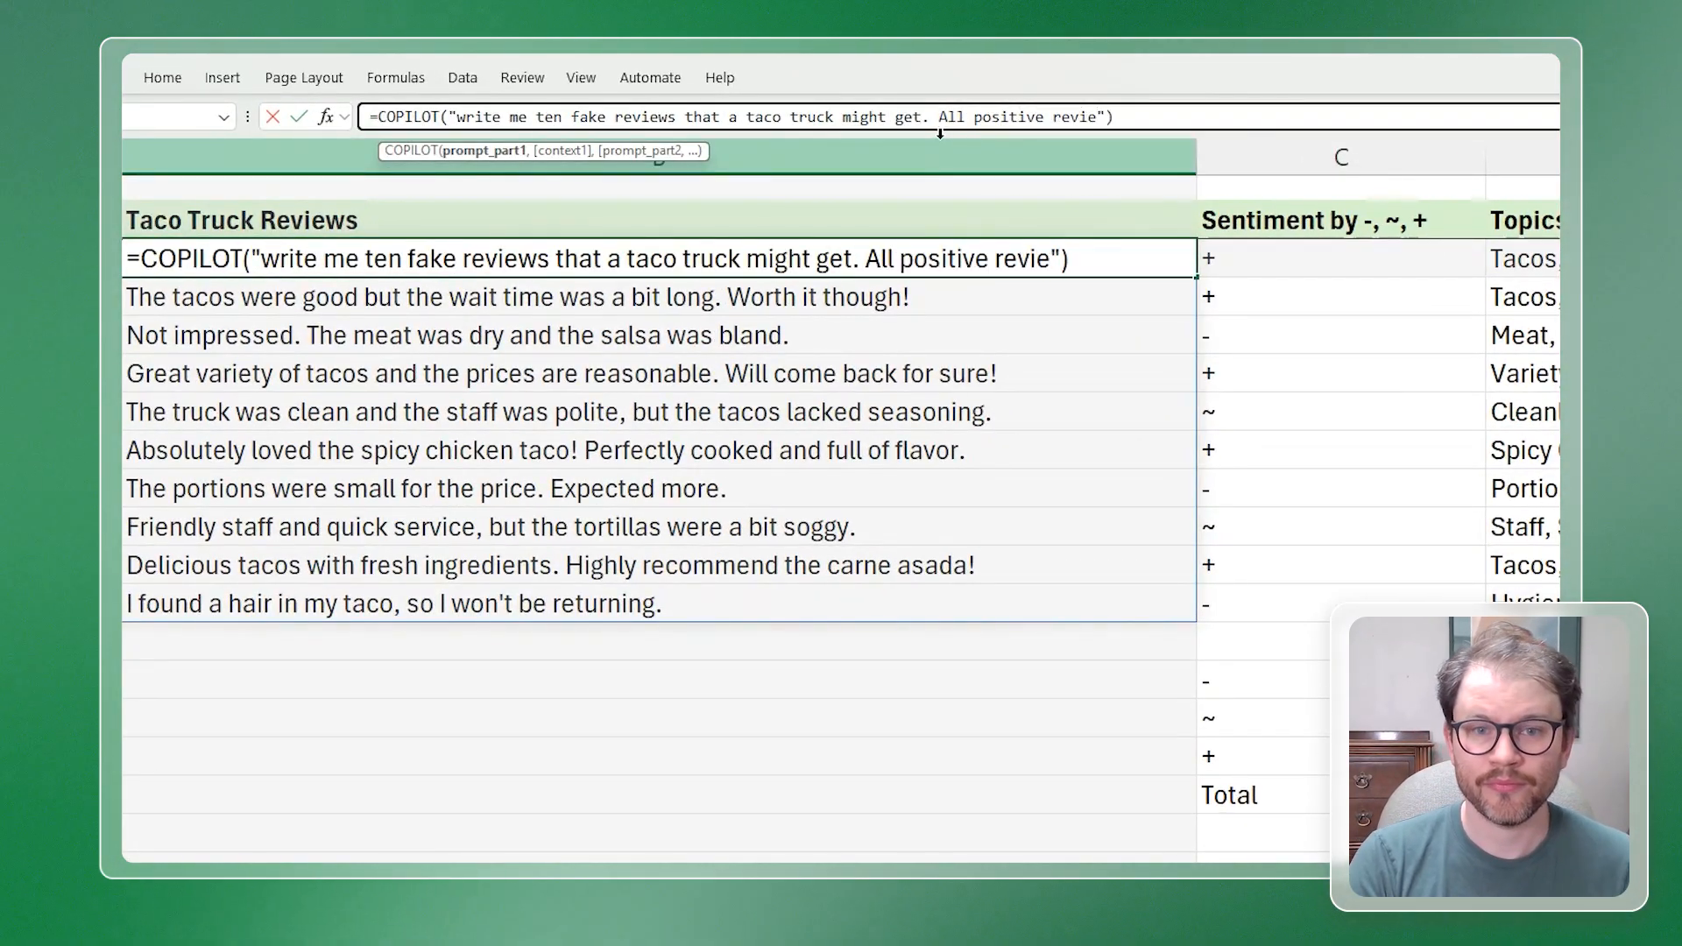